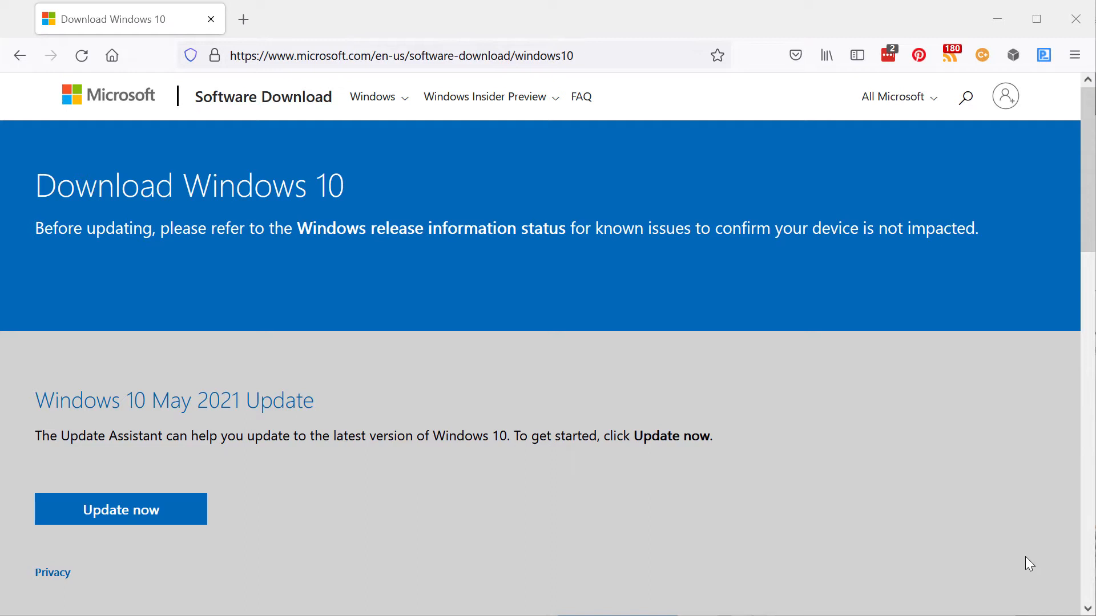
pyautogui.moveTo(1087, 244)
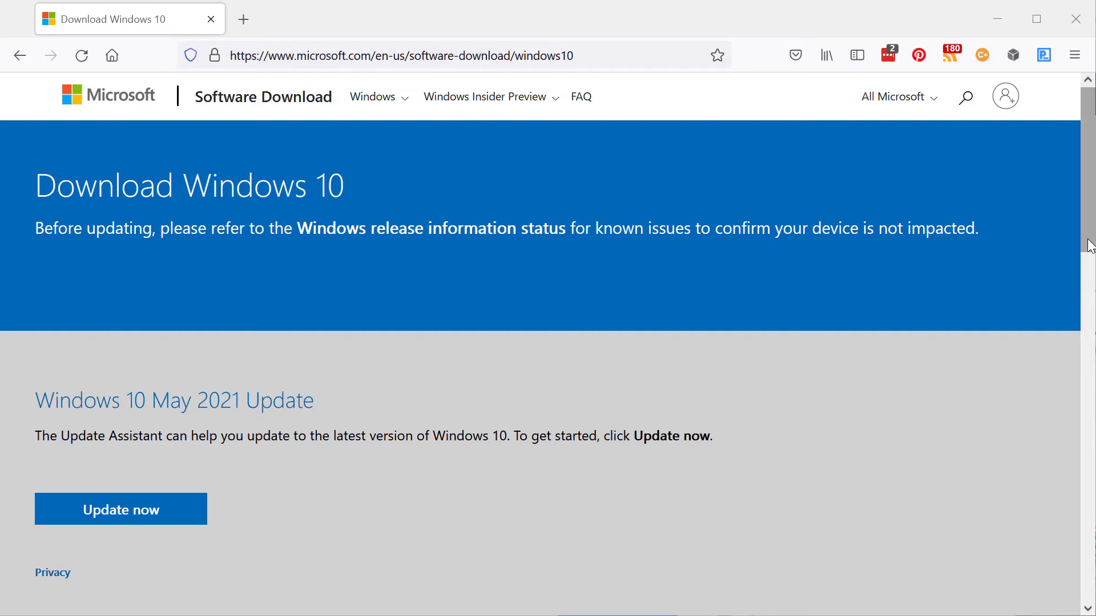
# Step: Start the 'Download tool now' download for the Windows 10 media creation tool
pyautogui.scroll(-3)
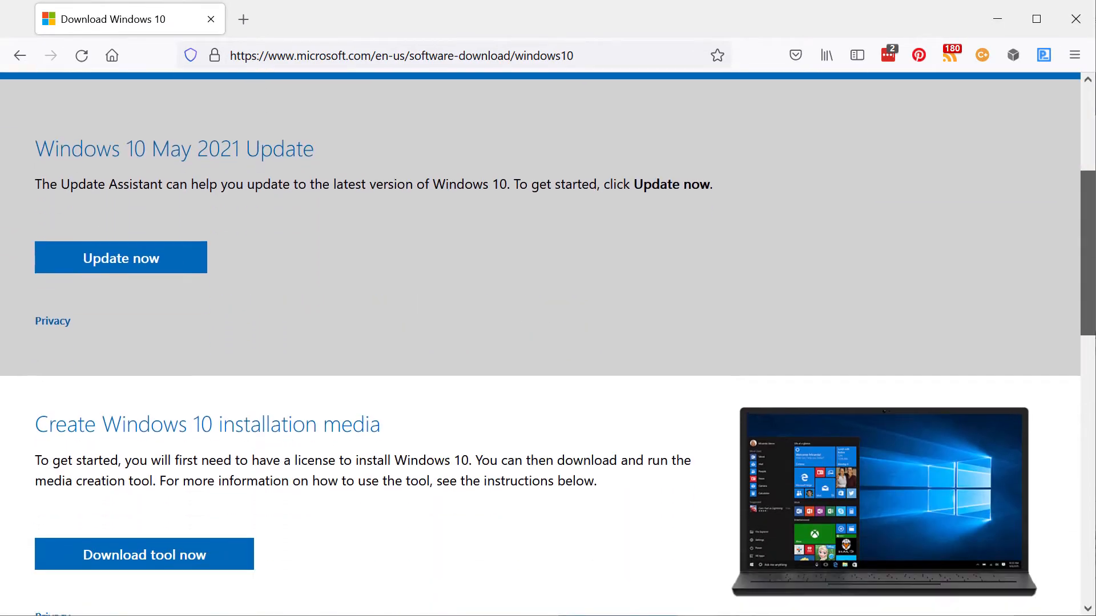
pyautogui.scroll(-3)
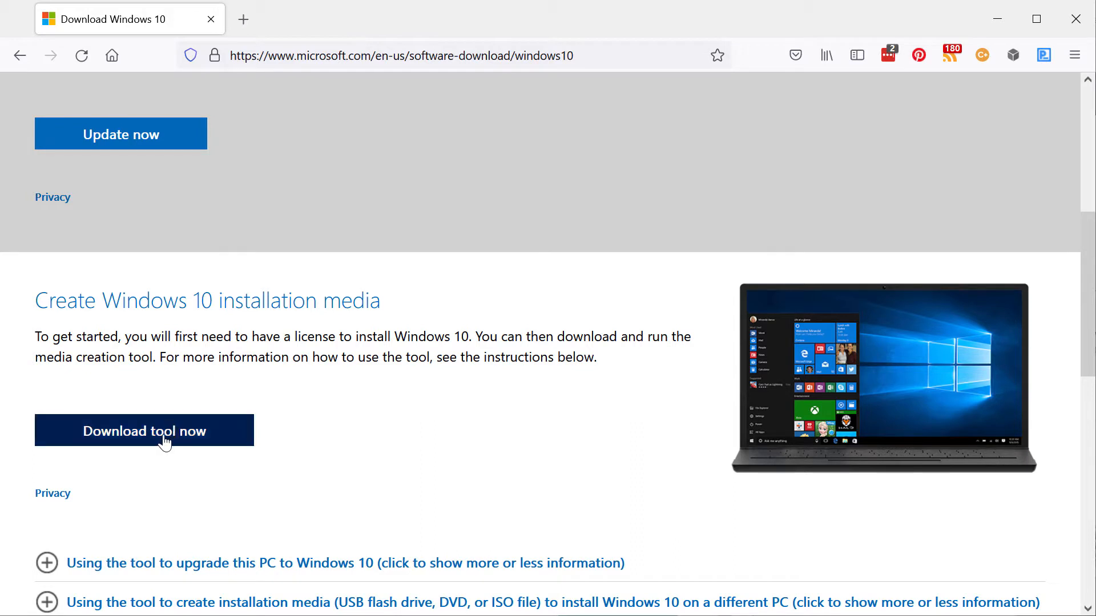
pyautogui.moveTo(264, 323)
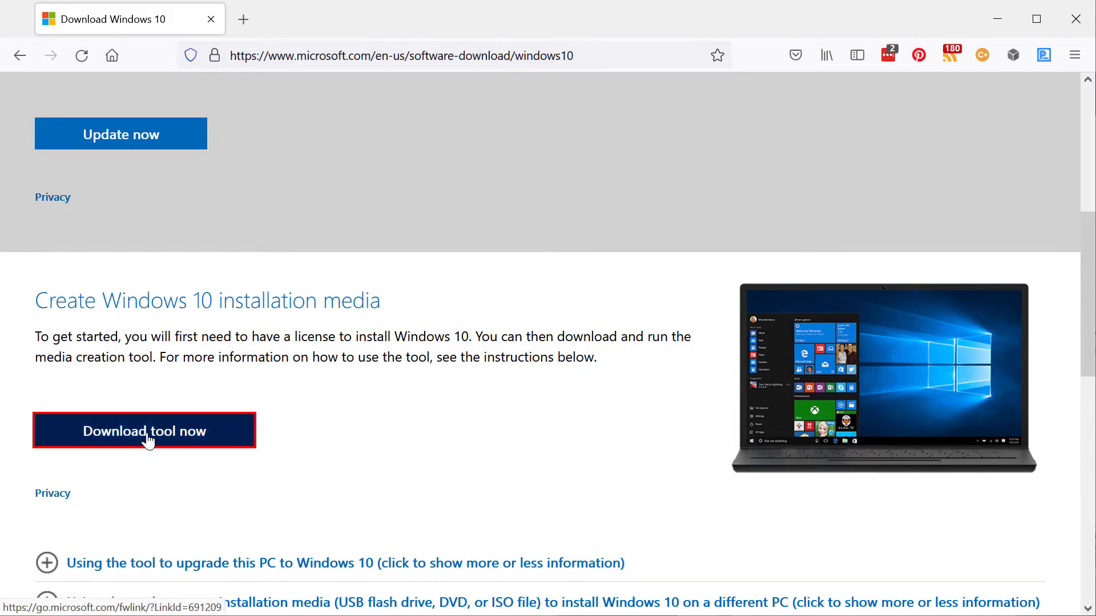
pyautogui.click(144, 432)
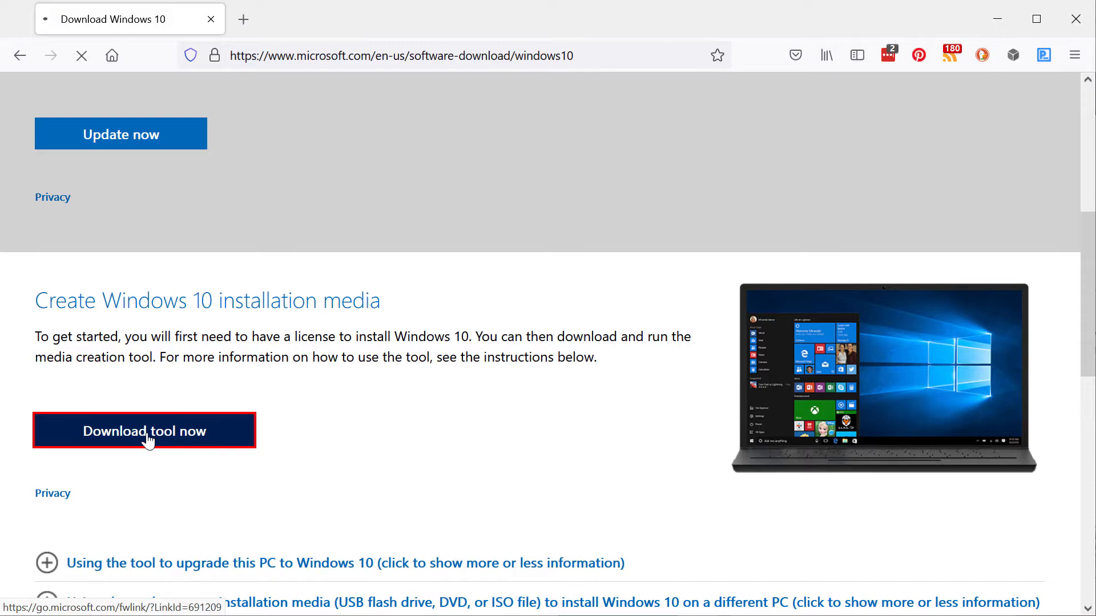
pyautogui.click(144, 430)
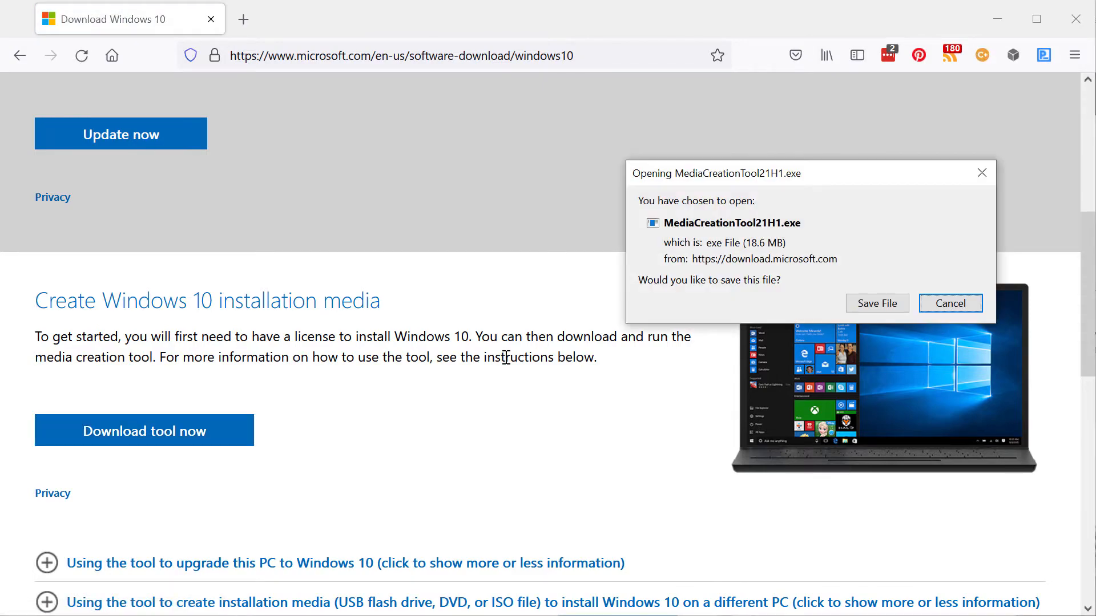
# Step: Save MediaCreationTool21H1.exe and run it from the downloads list
pyautogui.click(876, 304)
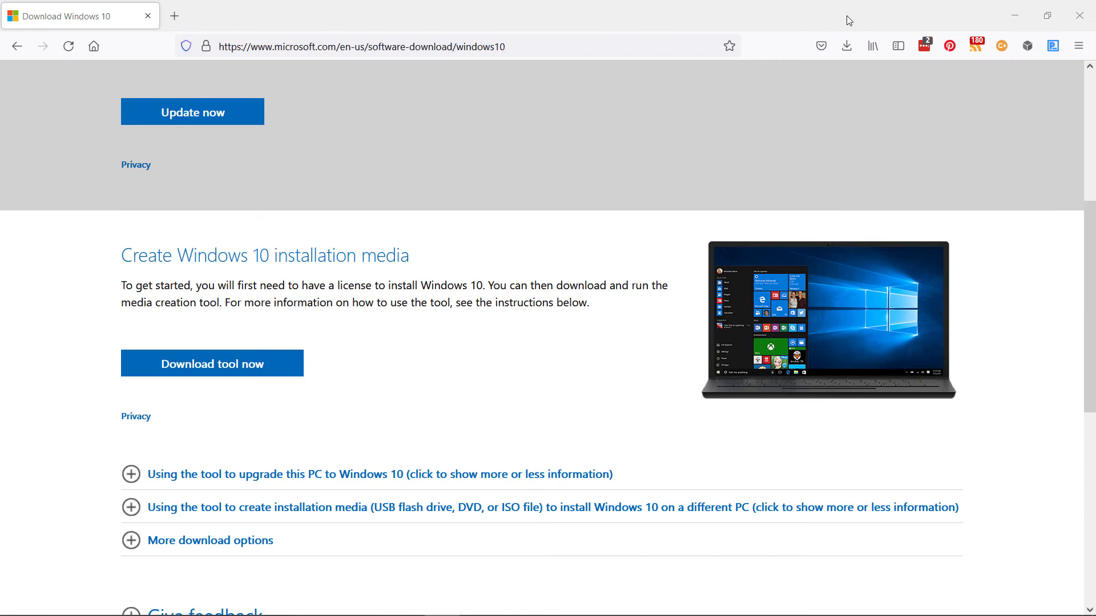
pyautogui.click(212, 363)
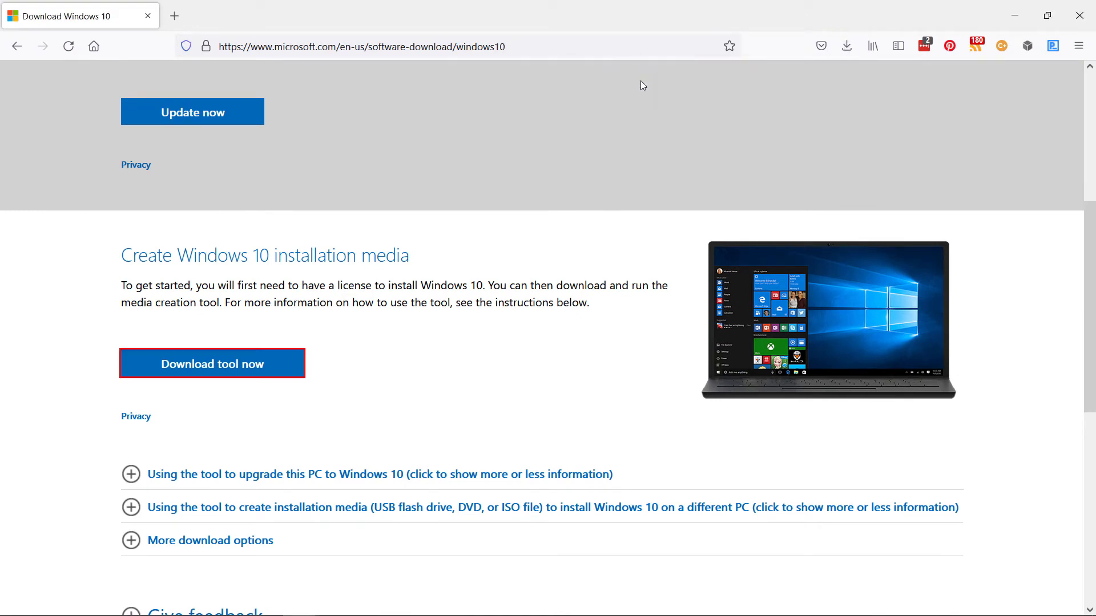
pyautogui.moveTo(598, 323)
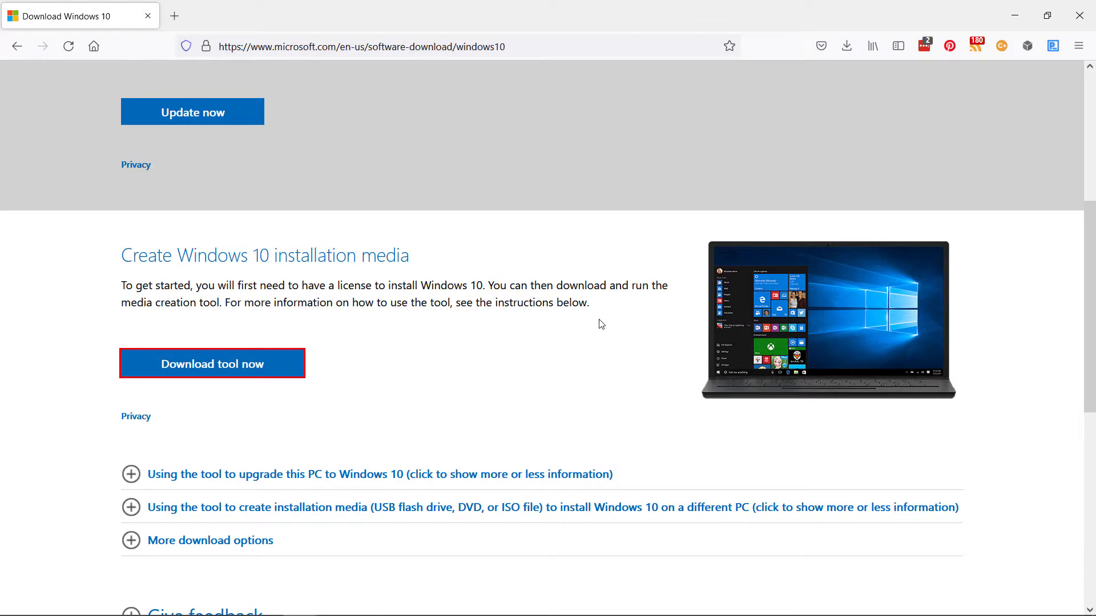
pyautogui.click(212, 363)
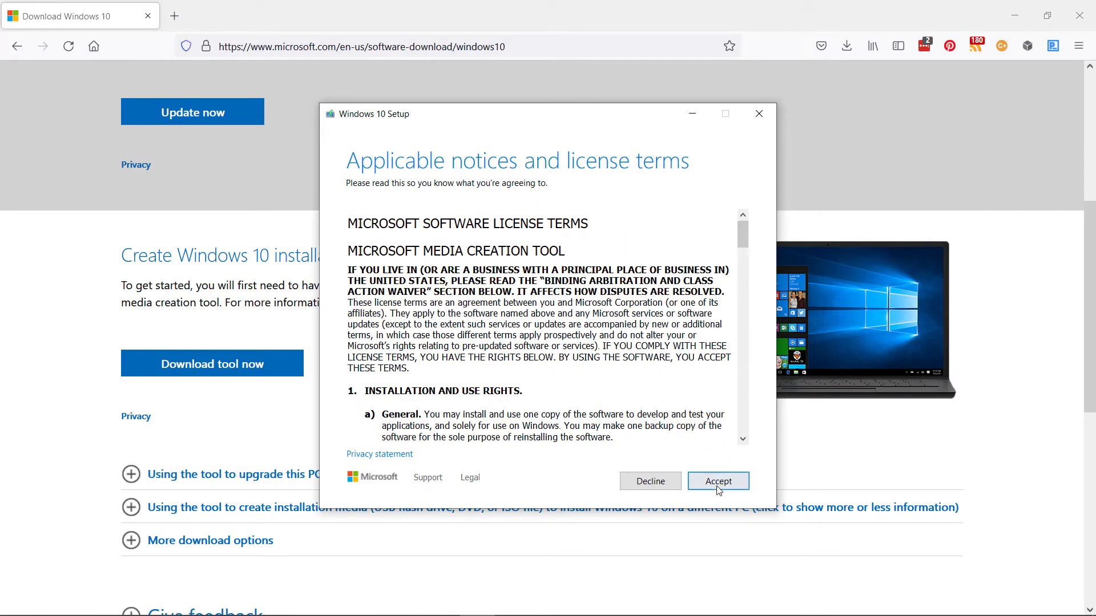
# Step: Accept the license terms and choose 'Create installation media' for another PC
pyautogui.click(717, 480)
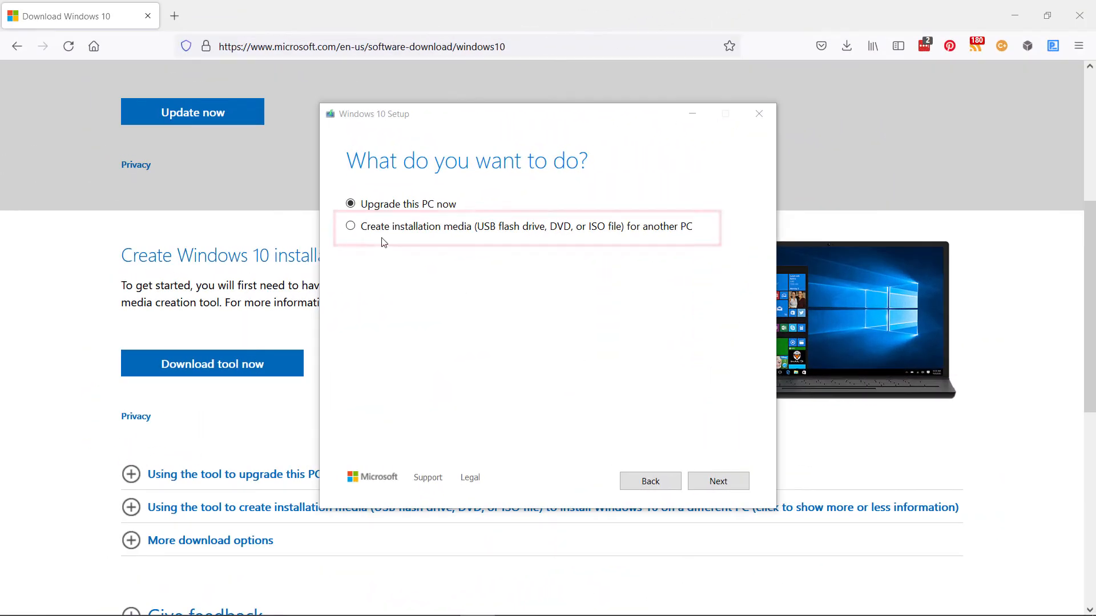
pyautogui.click(351, 226)
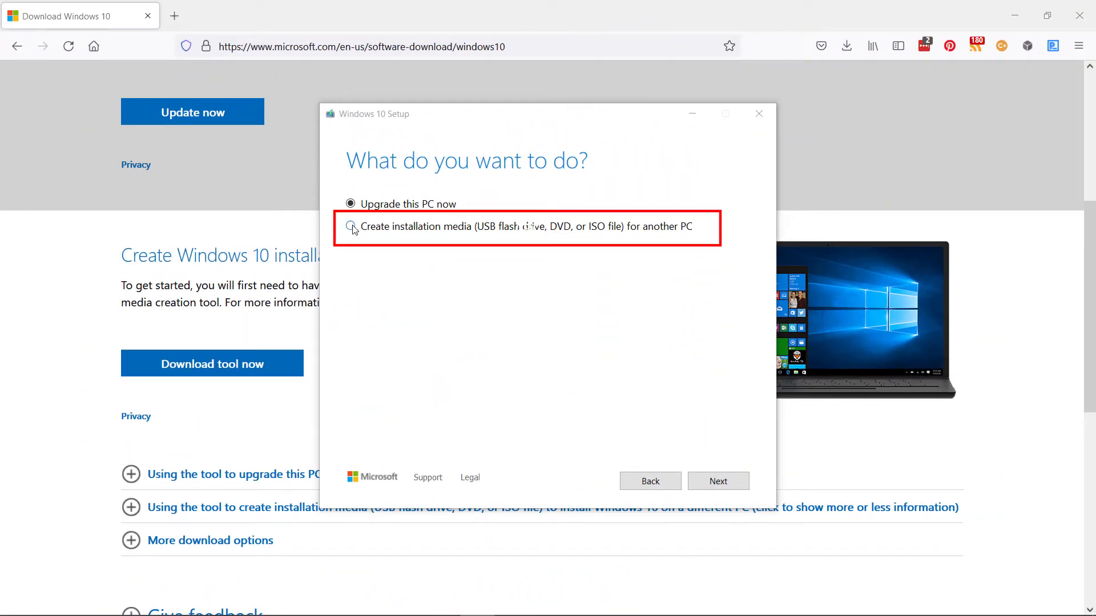
pyautogui.click(350, 226)
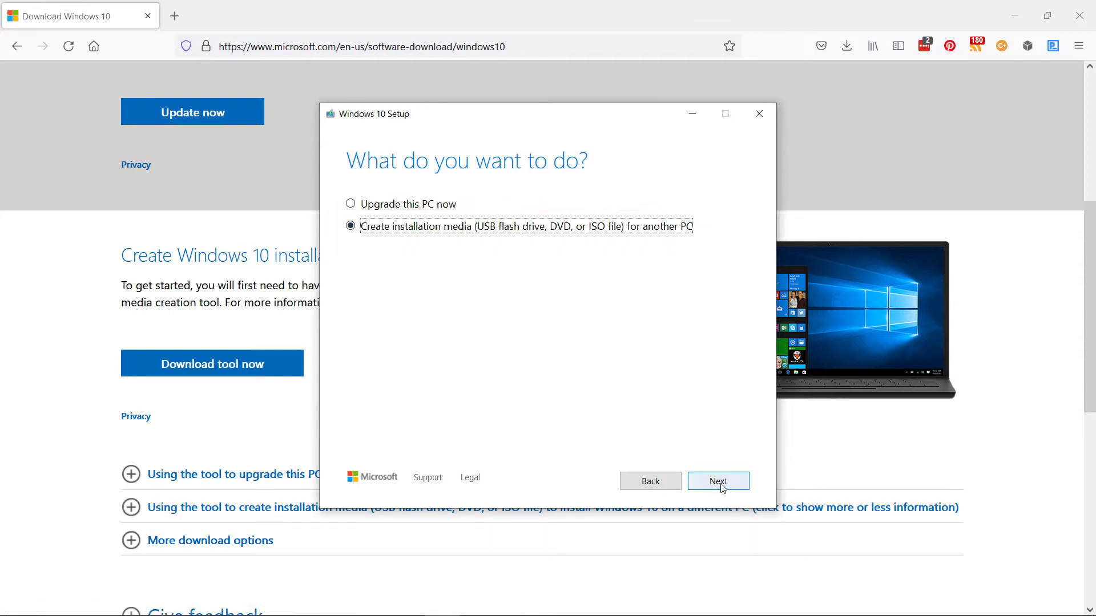
pyautogui.click(717, 480)
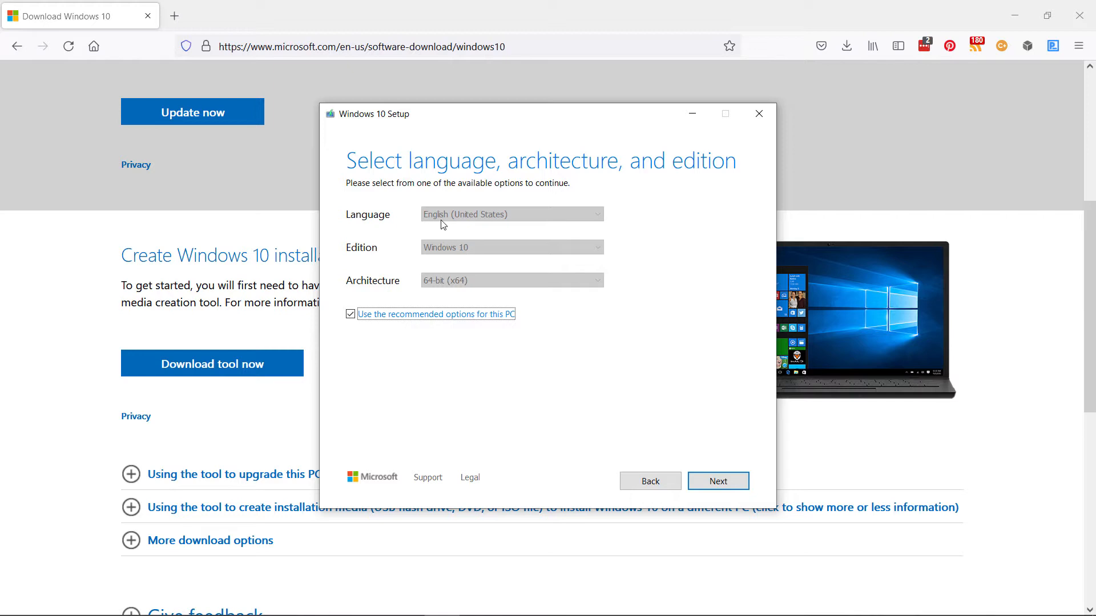
pyautogui.moveTo(533, 368)
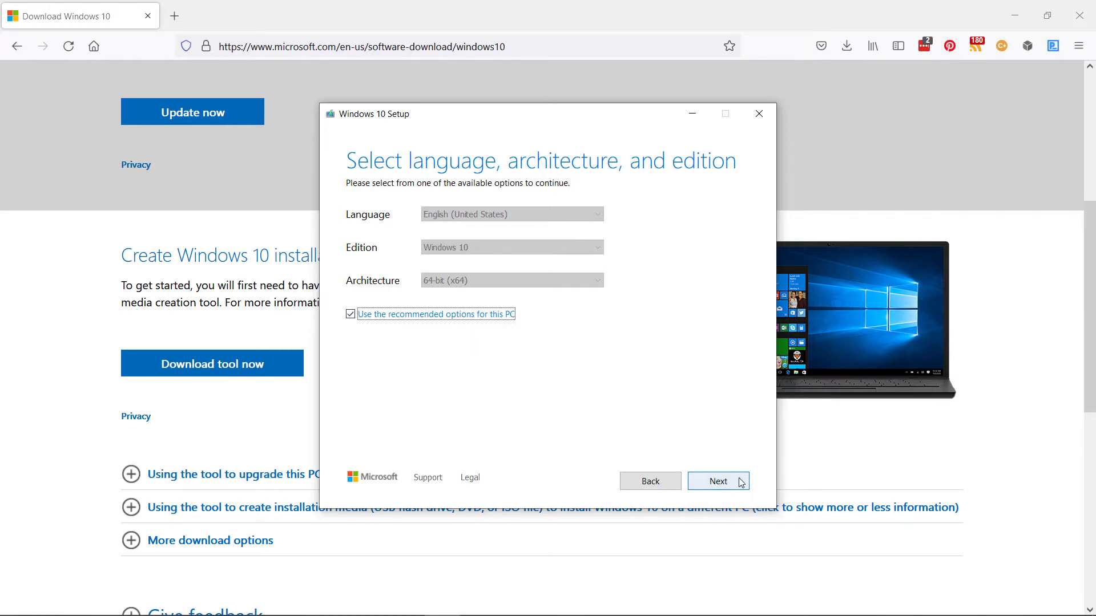
# Step: Keep the recommended language and edition and choose 'ISO file' as the media
pyautogui.click(718, 480)
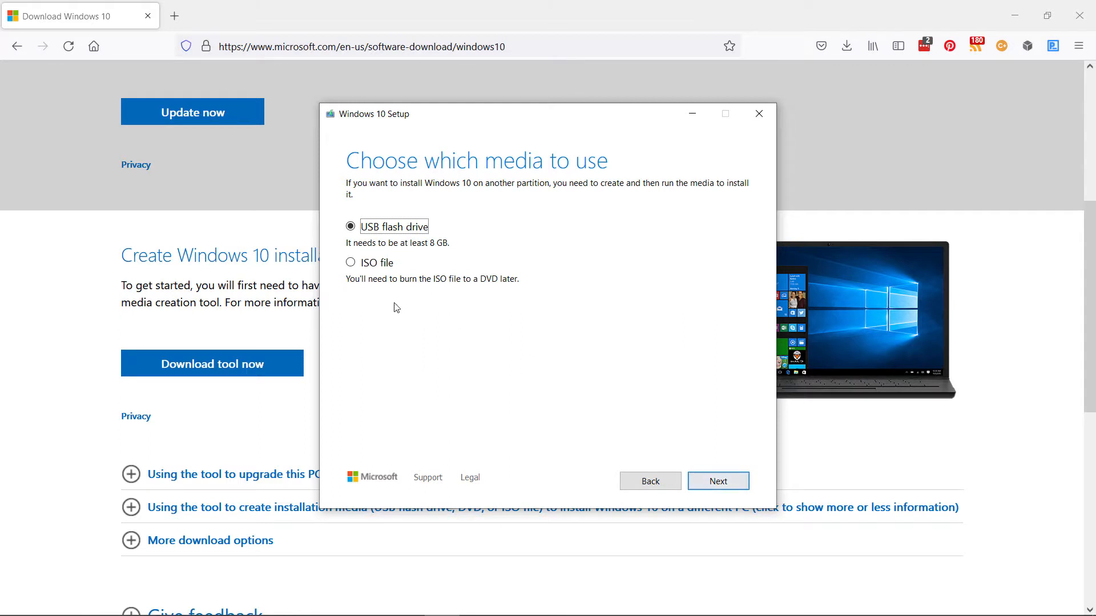
pyautogui.click(350, 262)
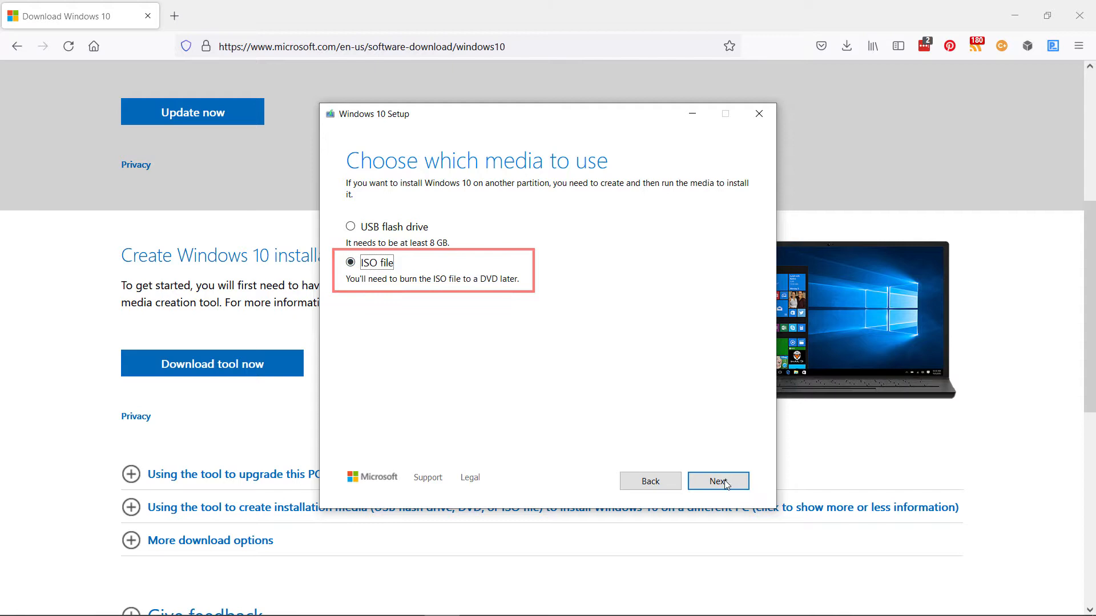
# Step: Save the ISO as Windows.iso in the Downloads\Windows folder
pyautogui.click(716, 481)
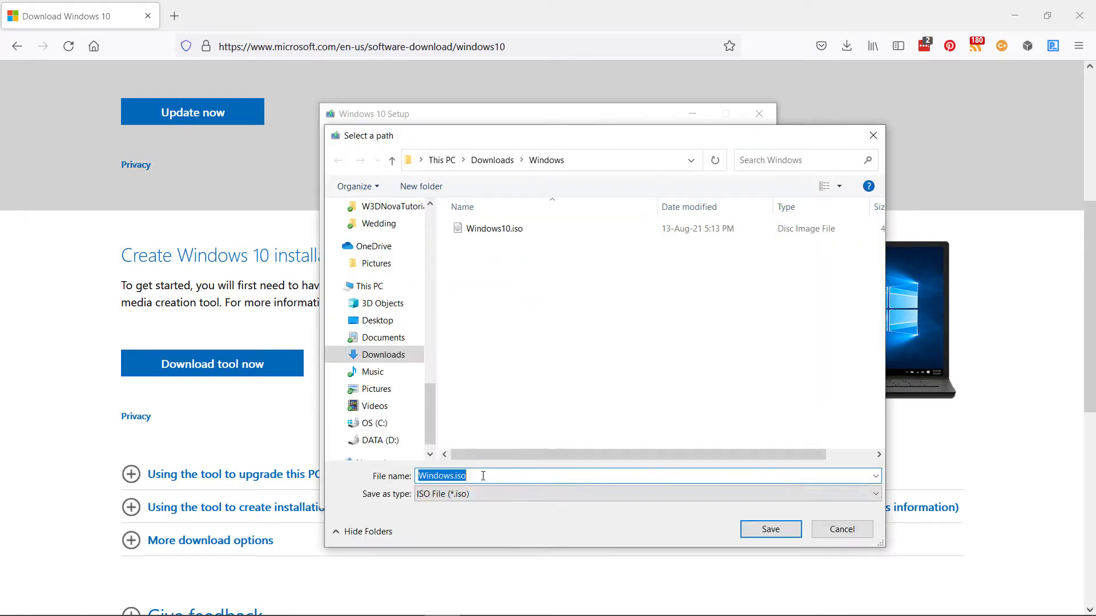
pyautogui.click(496, 229)
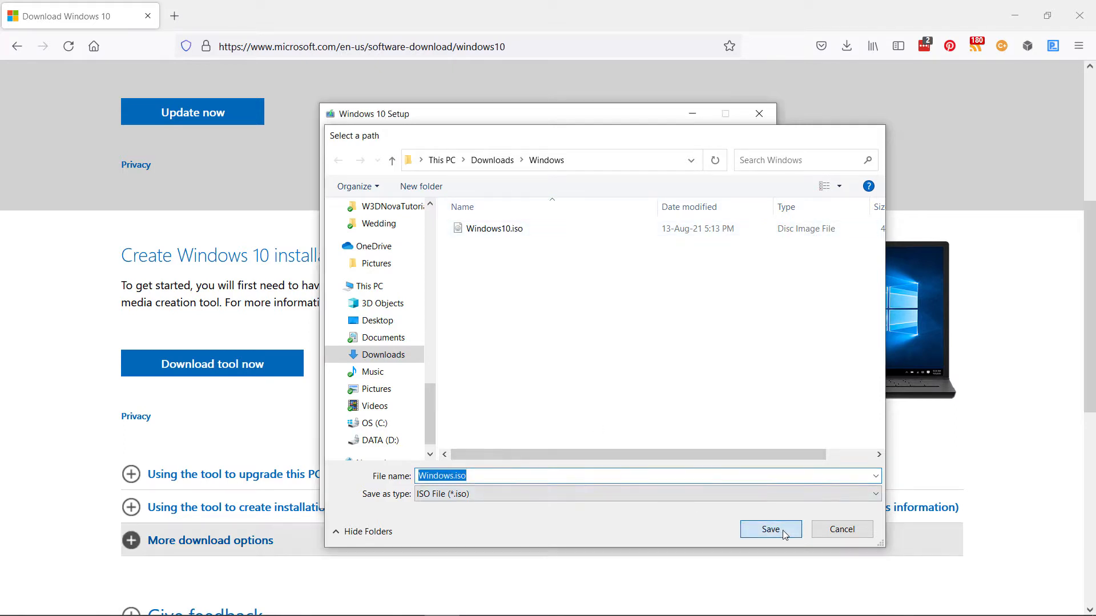
pyautogui.click(769, 529)
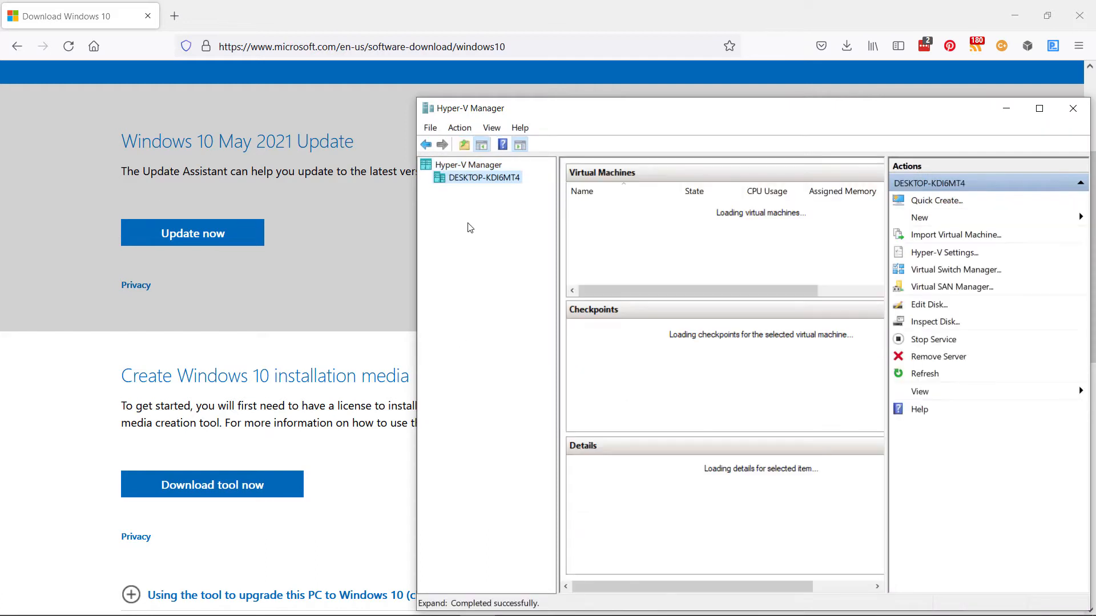
# Step: Start New > Virtual Machine… from the local Hyper-V host's context menu
pyautogui.click(614, 205)
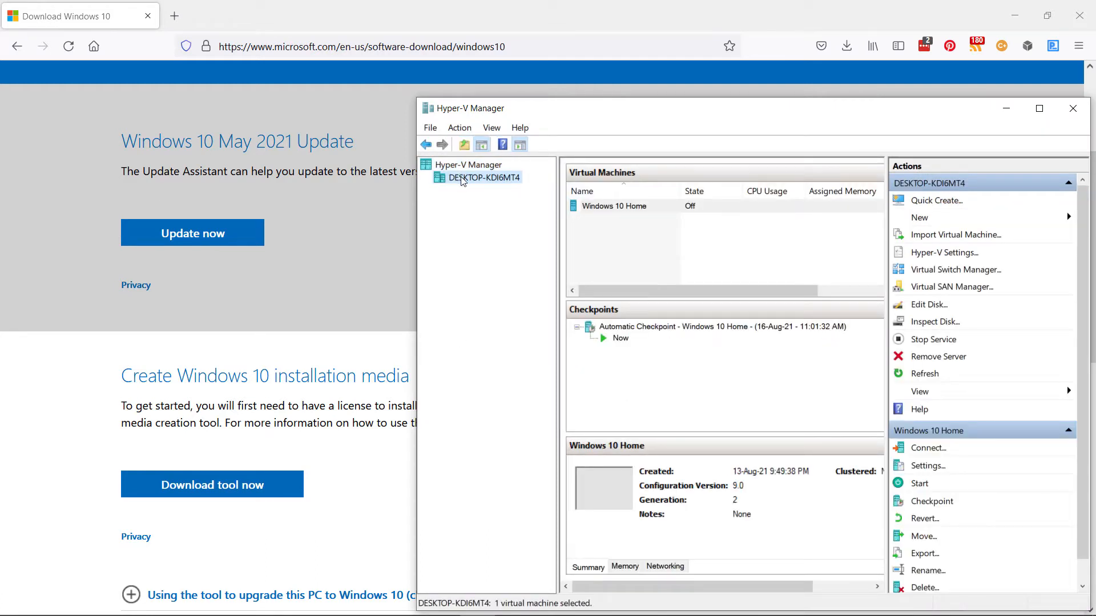
pyautogui.rightClick(481, 177)
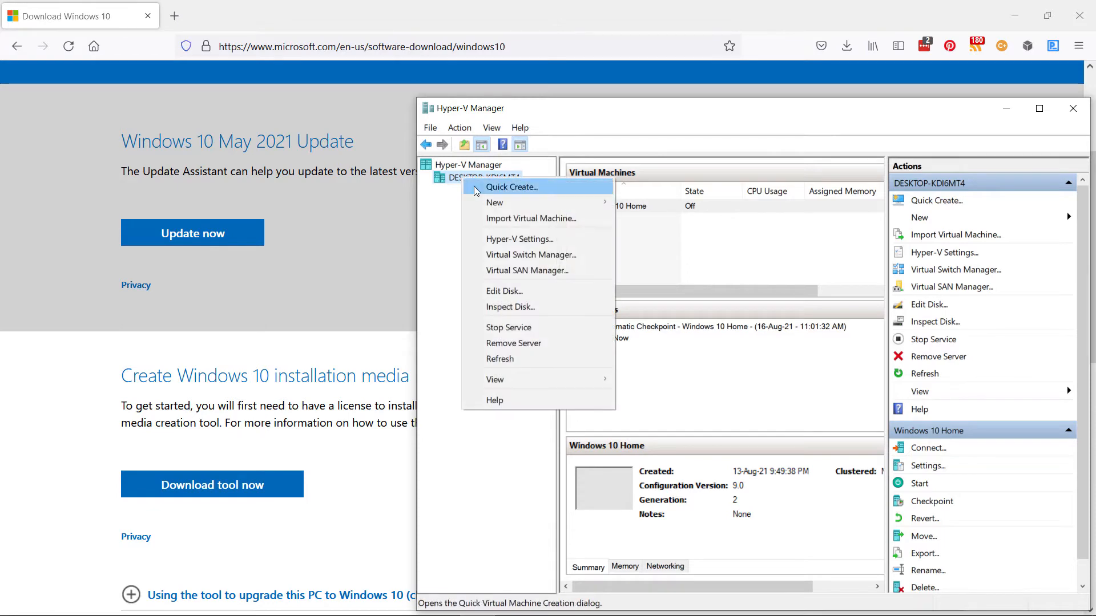
pyautogui.moveTo(494, 202)
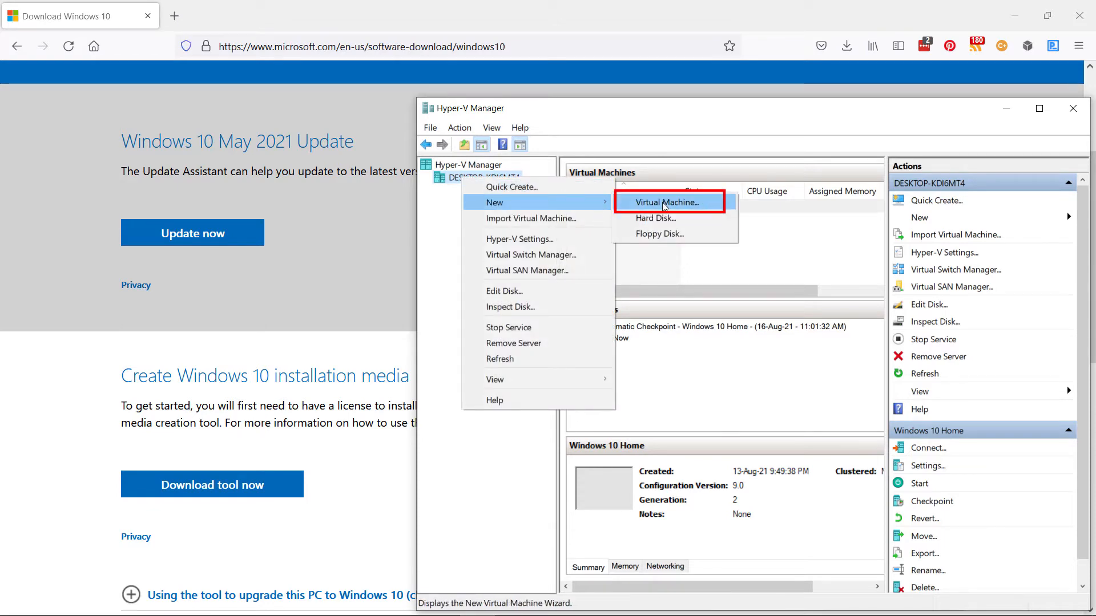
pyautogui.click(667, 202)
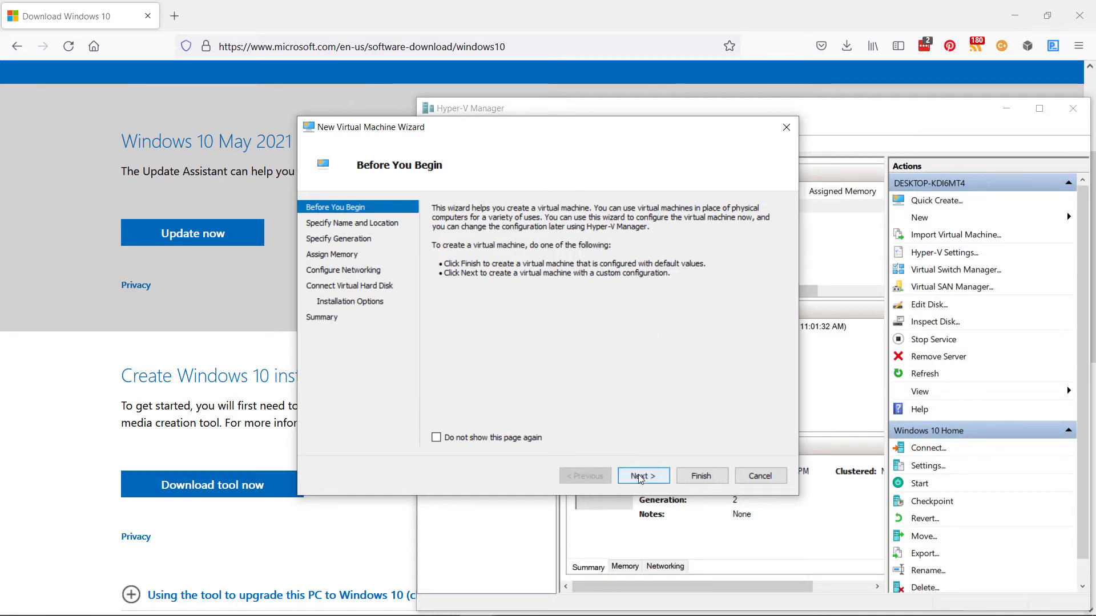
# Step: Name the new virtual machine 'Windows 10 Home 2' and continue
pyautogui.click(641, 475)
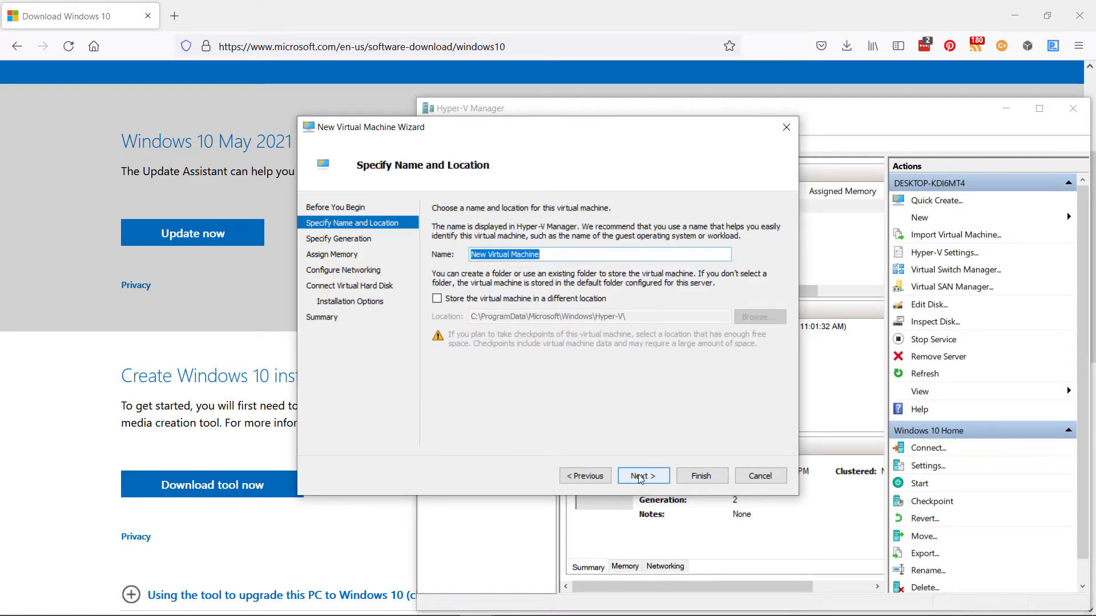
pyautogui.write('Windows 10 Home')
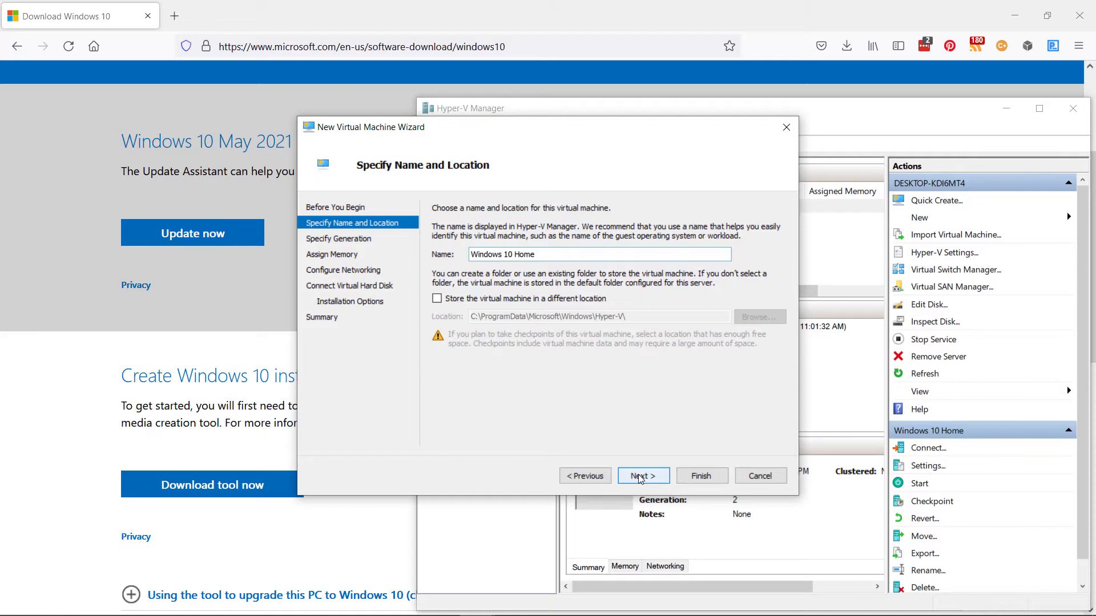
pyautogui.click(602, 254)
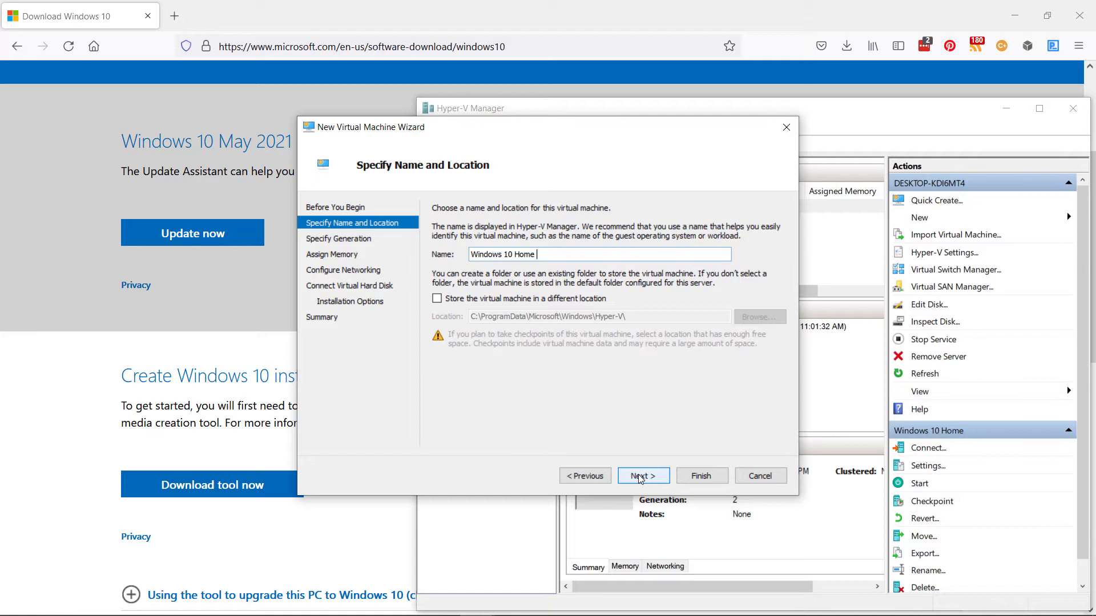
pyautogui.write('2')
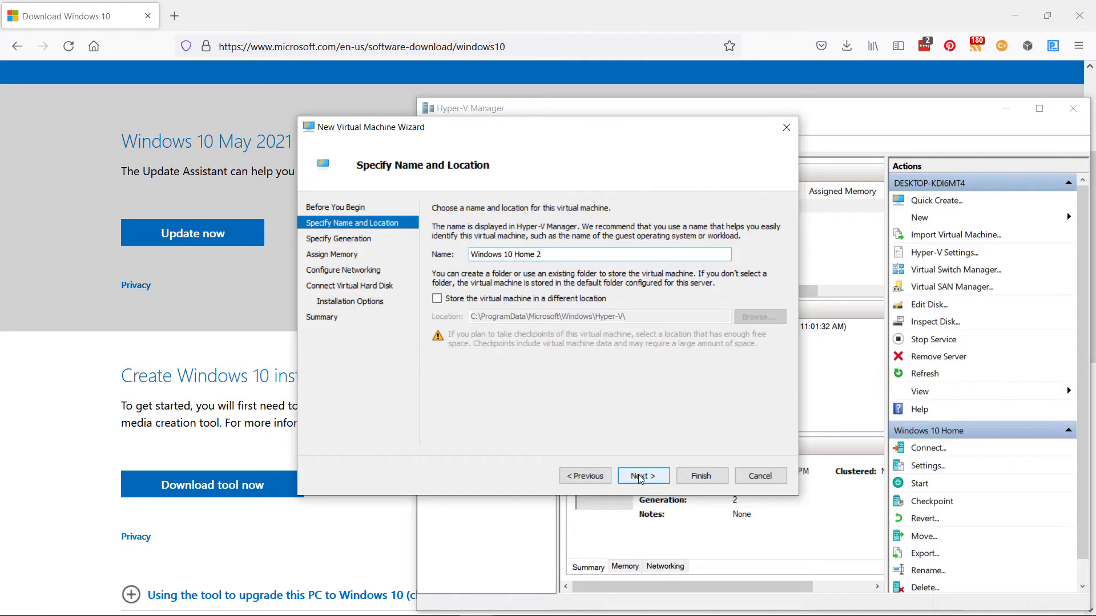
pyautogui.click(641, 474)
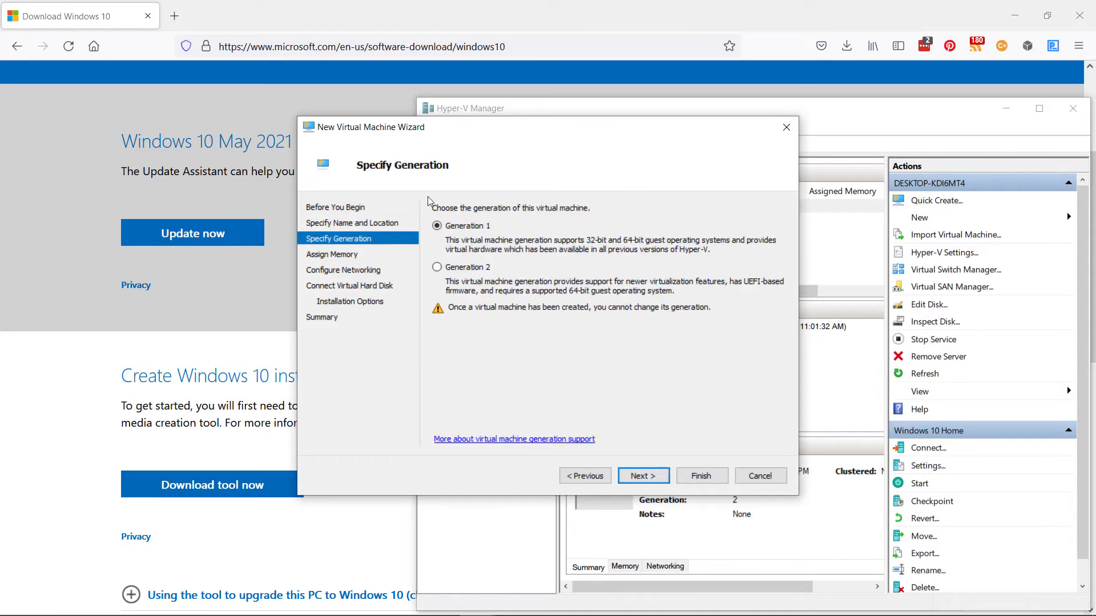
# Step: Choose Generation 2 for the VM and continue to memory
pyautogui.click(436, 267)
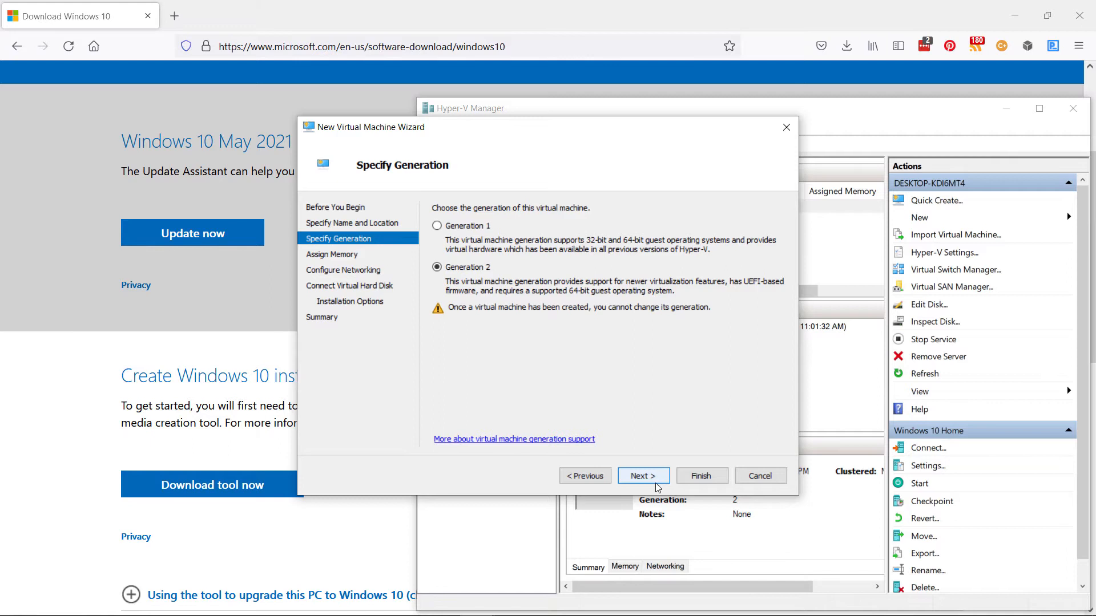
pyautogui.click(643, 476)
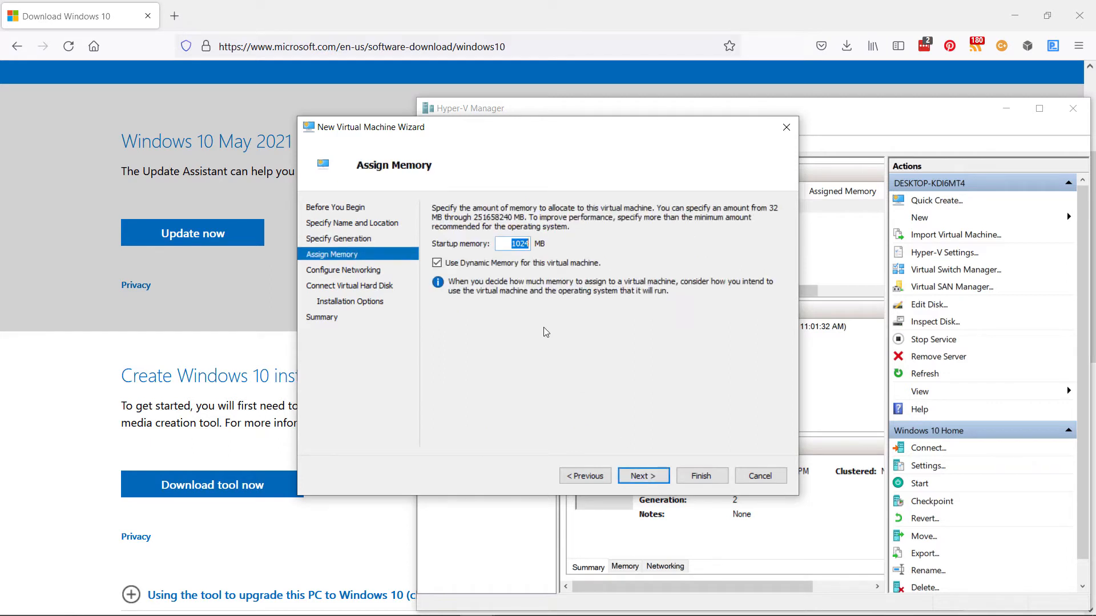
pyautogui.moveTo(494, 297)
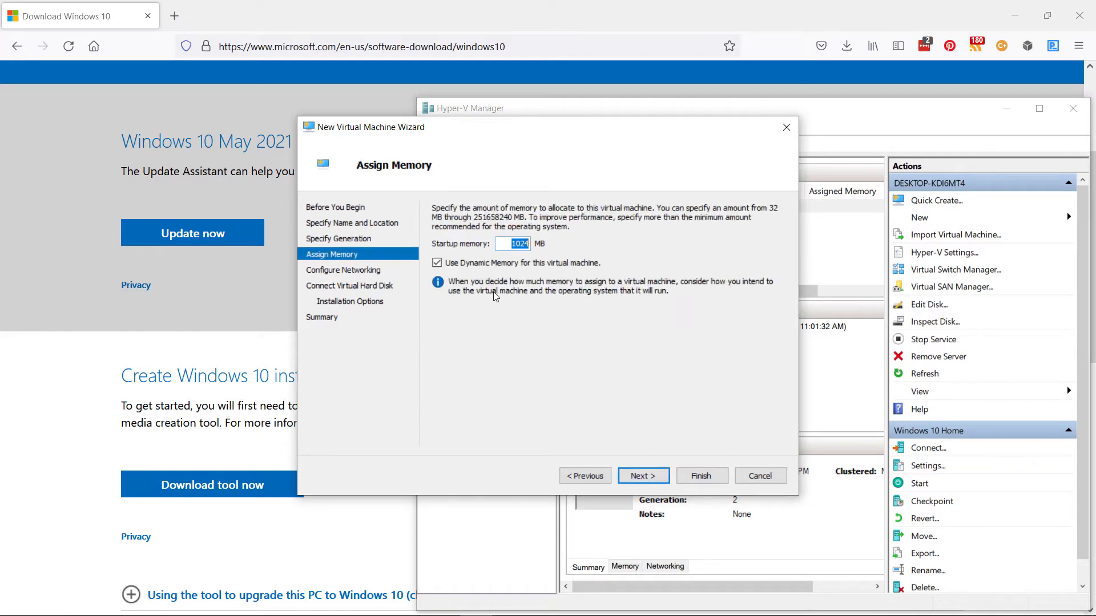
# Step: Turn off Dynamic Memory and set startup memory to 2048 MB, then continue
pyautogui.click(437, 263)
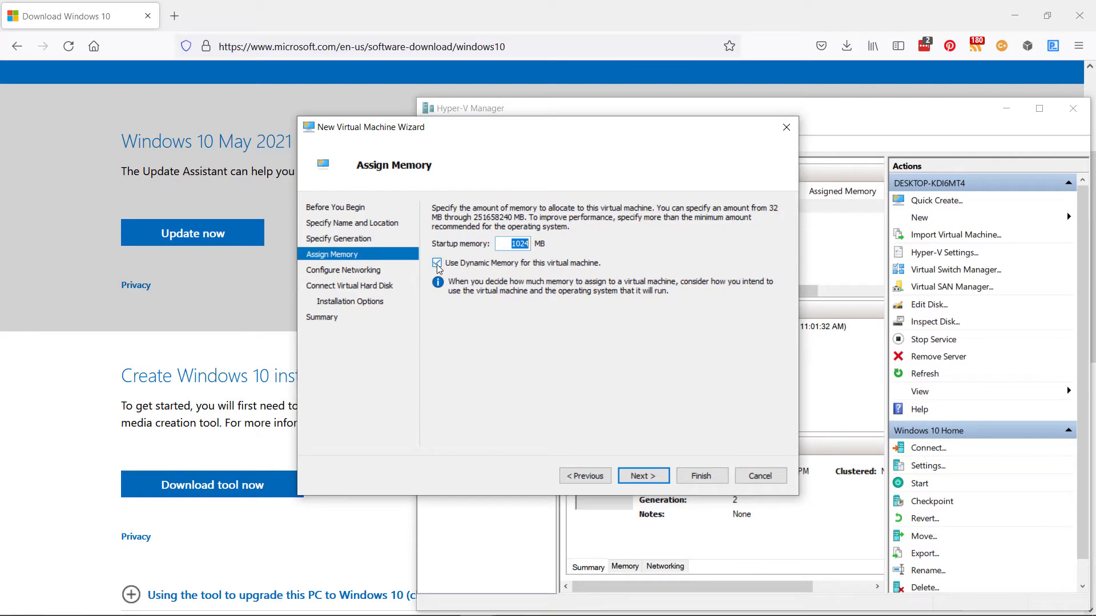
pyautogui.click(436, 264)
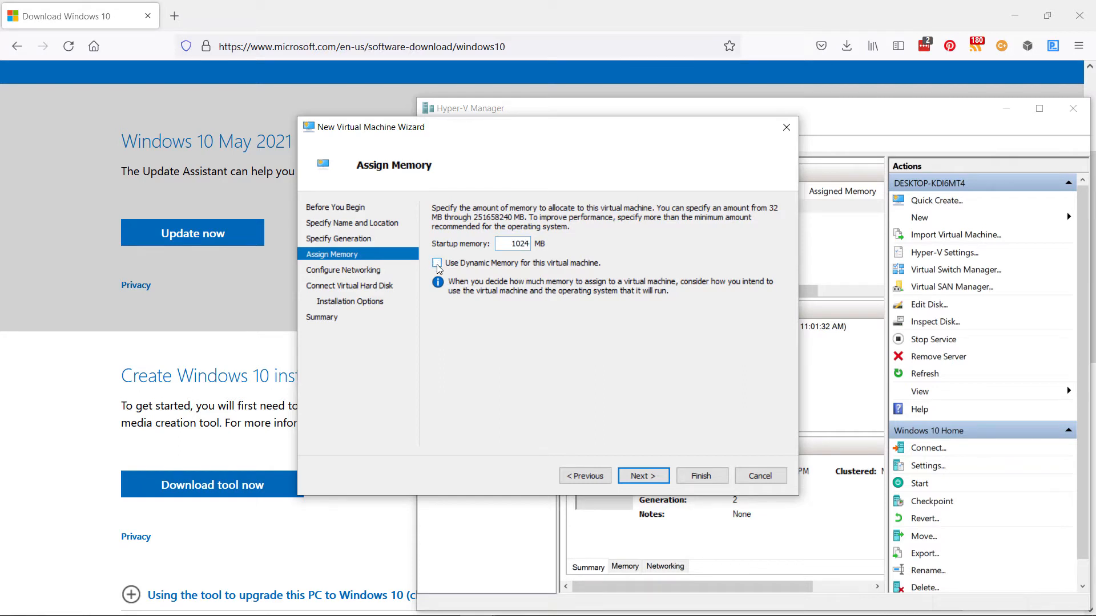
pyautogui.click(514, 243)
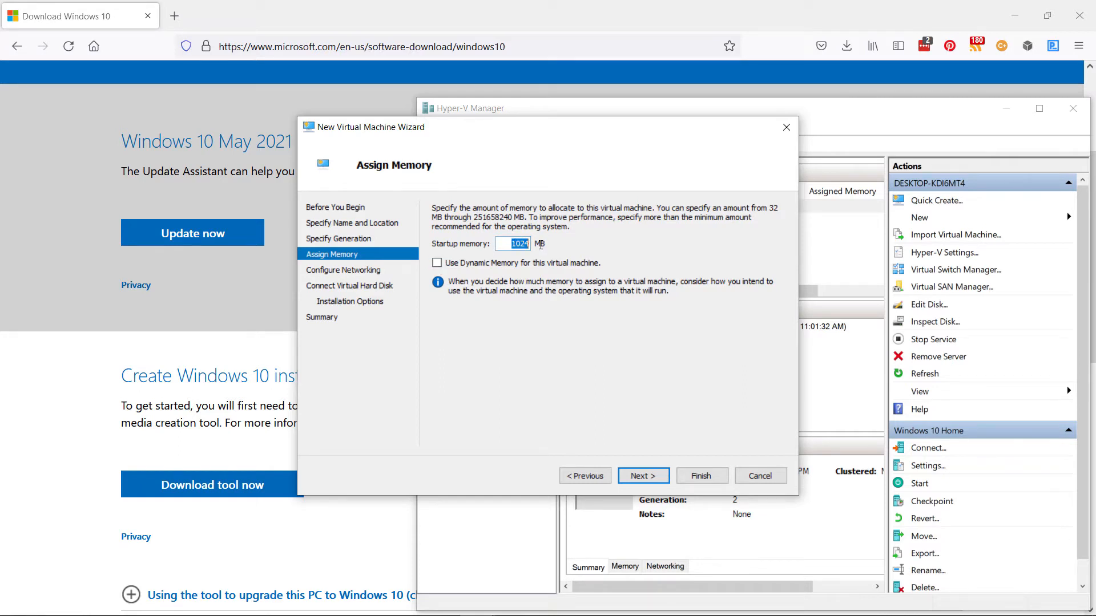
pyautogui.write('2048')
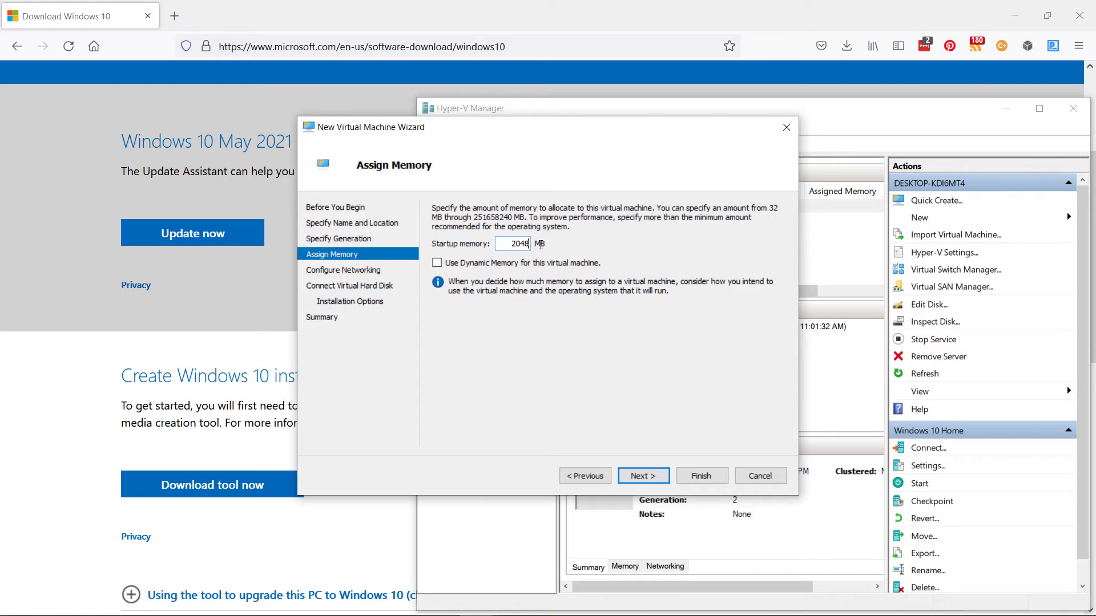
pyautogui.moveTo(567, 340)
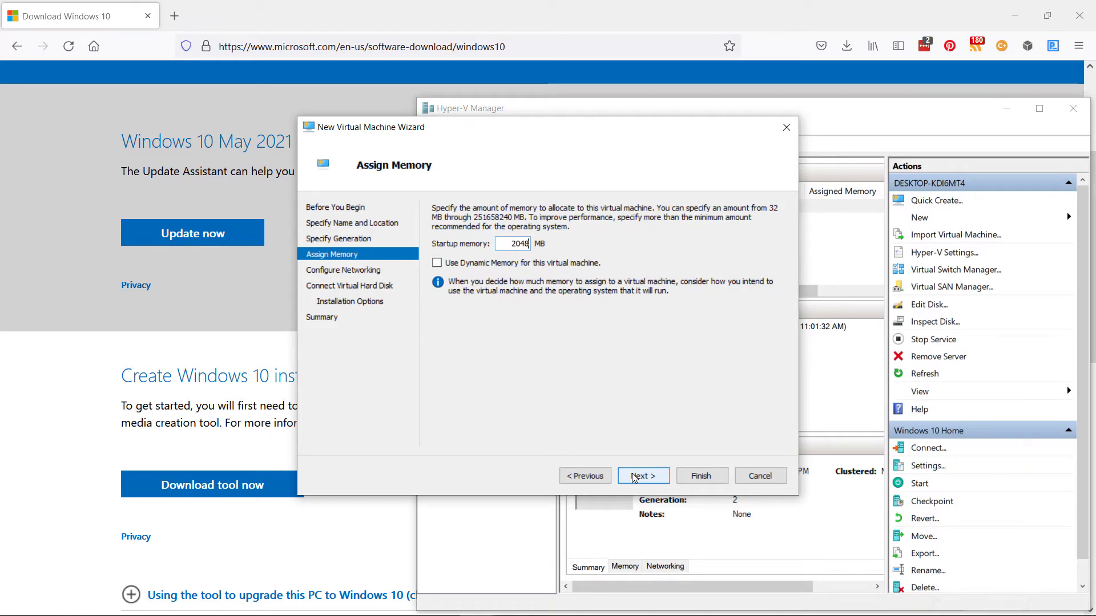
pyautogui.click(642, 476)
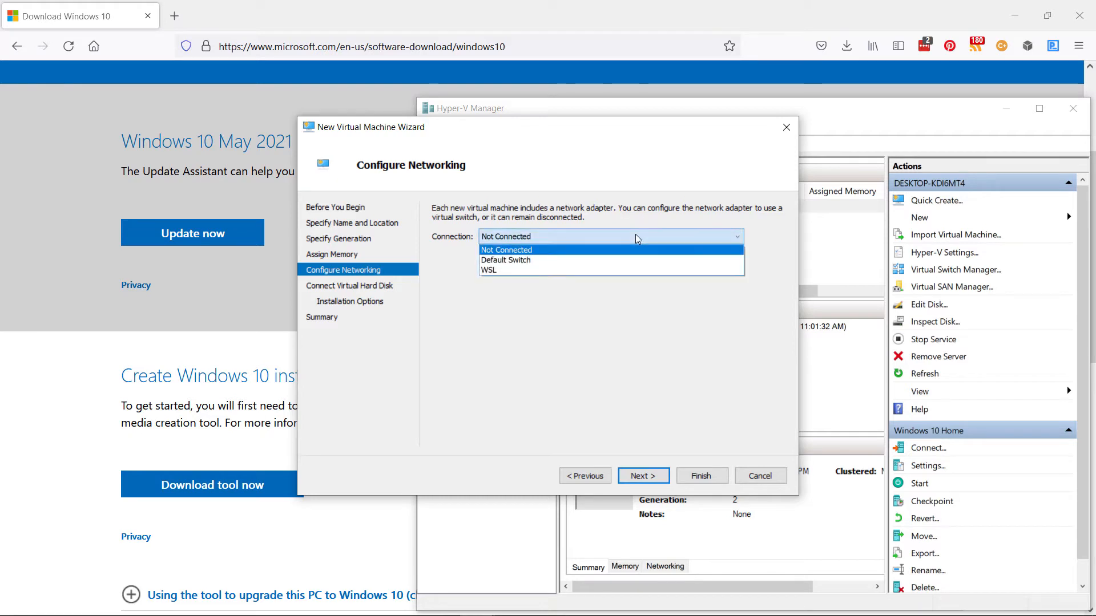
pyautogui.moveTo(626, 260)
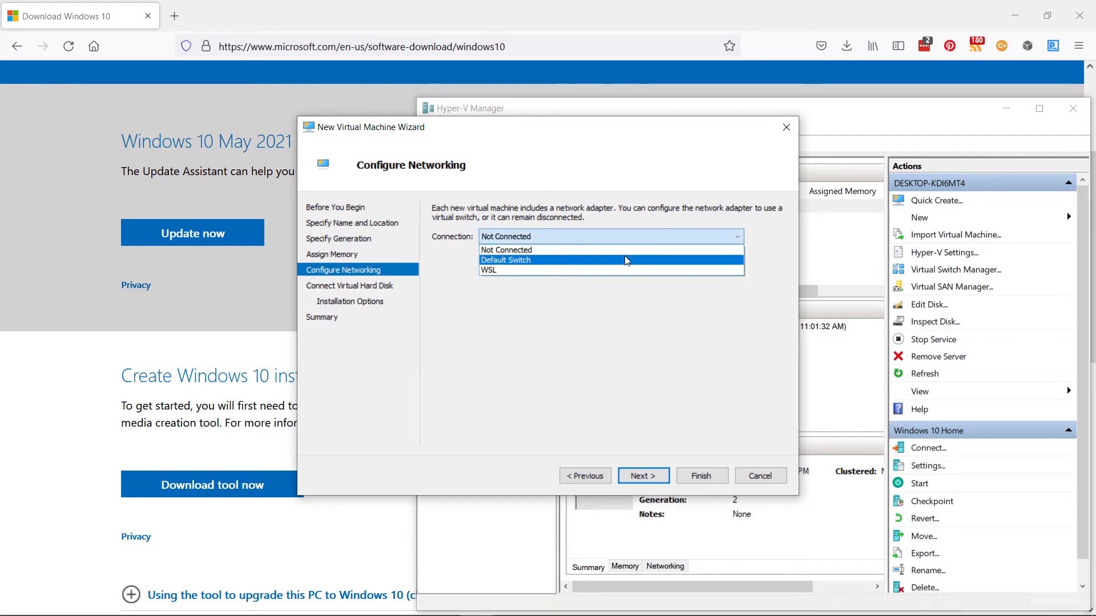
# Step: Set the network connection to Default Switch and continue
pyautogui.click(504, 261)
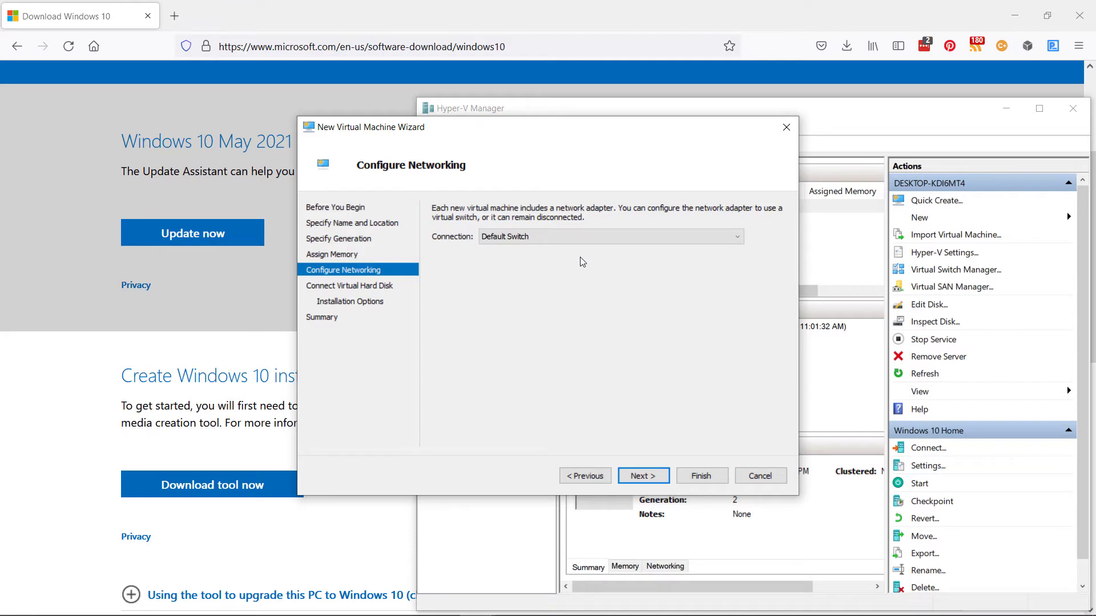
pyautogui.click(734, 236)
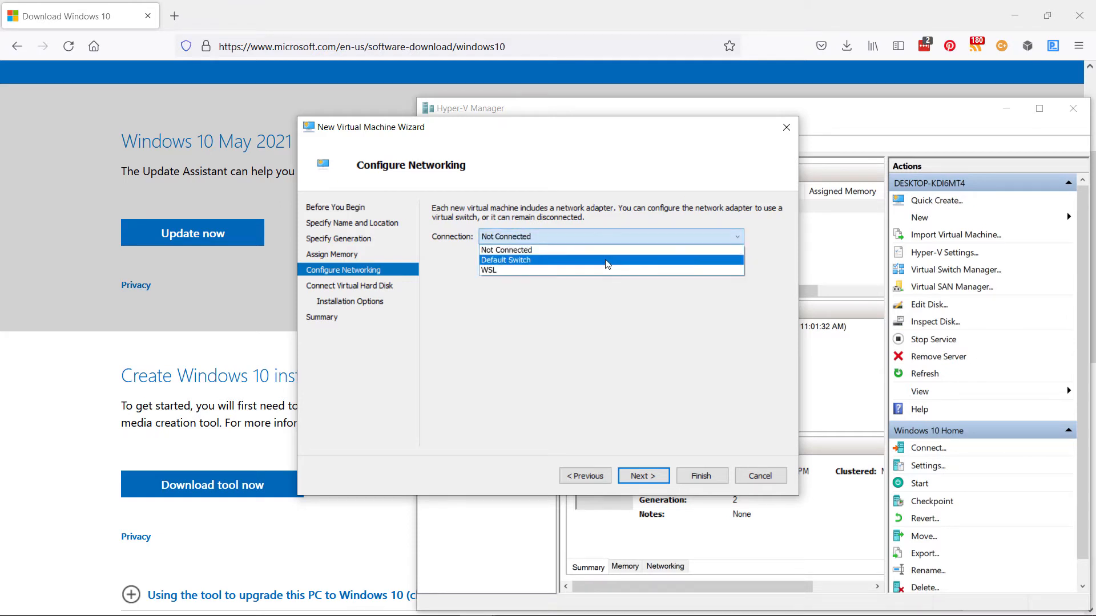
pyautogui.click(505, 260)
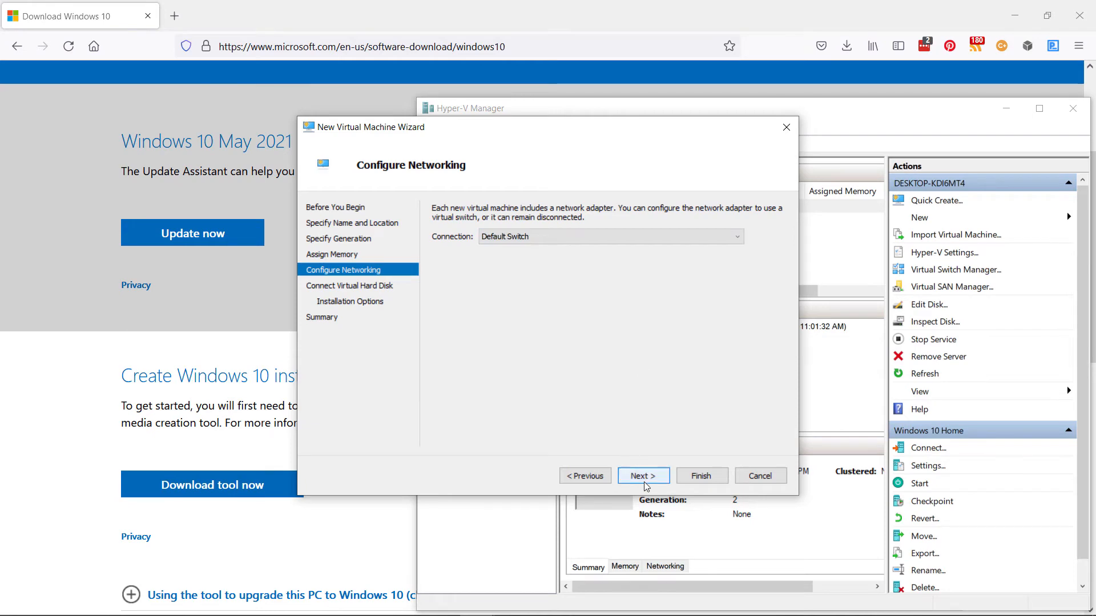
pyautogui.click(641, 476)
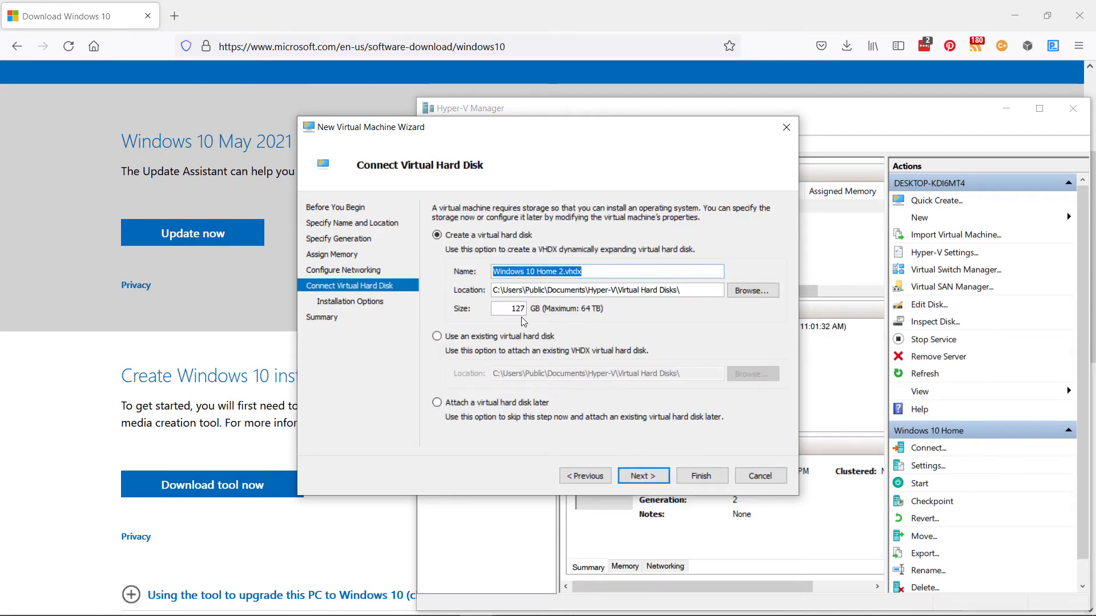
# Step: Size the new virtual hard disk at 50 GB instead of 127 and continue
pyautogui.click(509, 308)
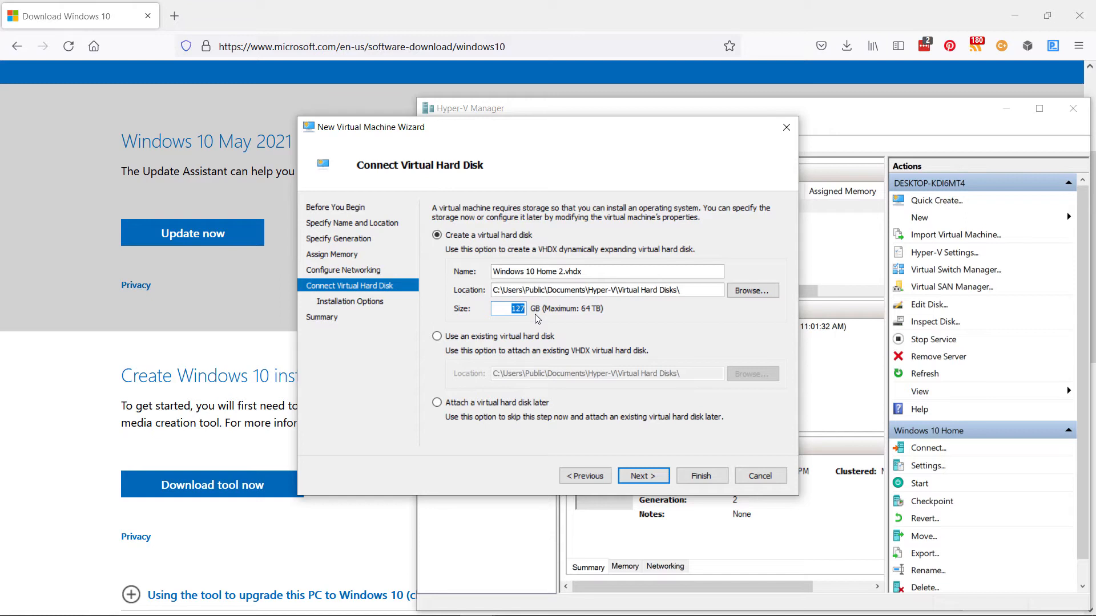
pyautogui.write('50')
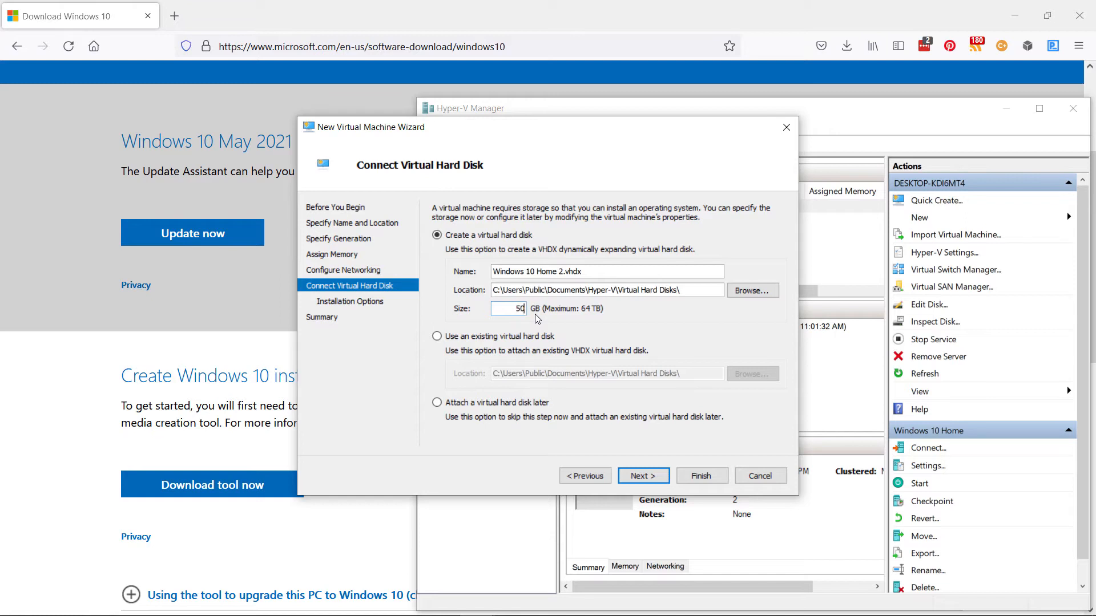
pyautogui.moveTo(721, 424)
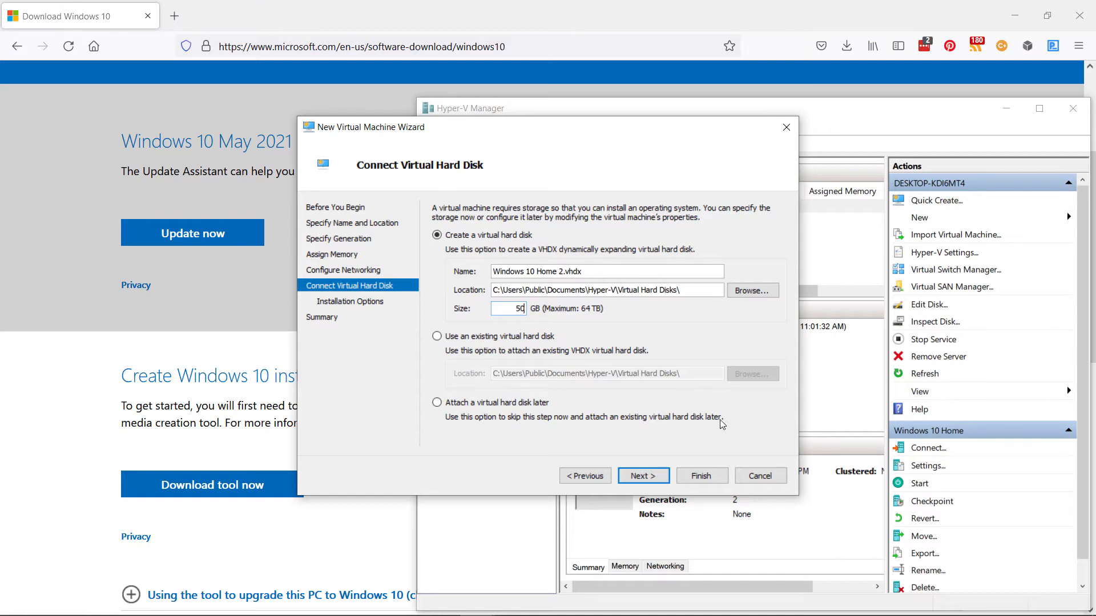
pyautogui.click(642, 476)
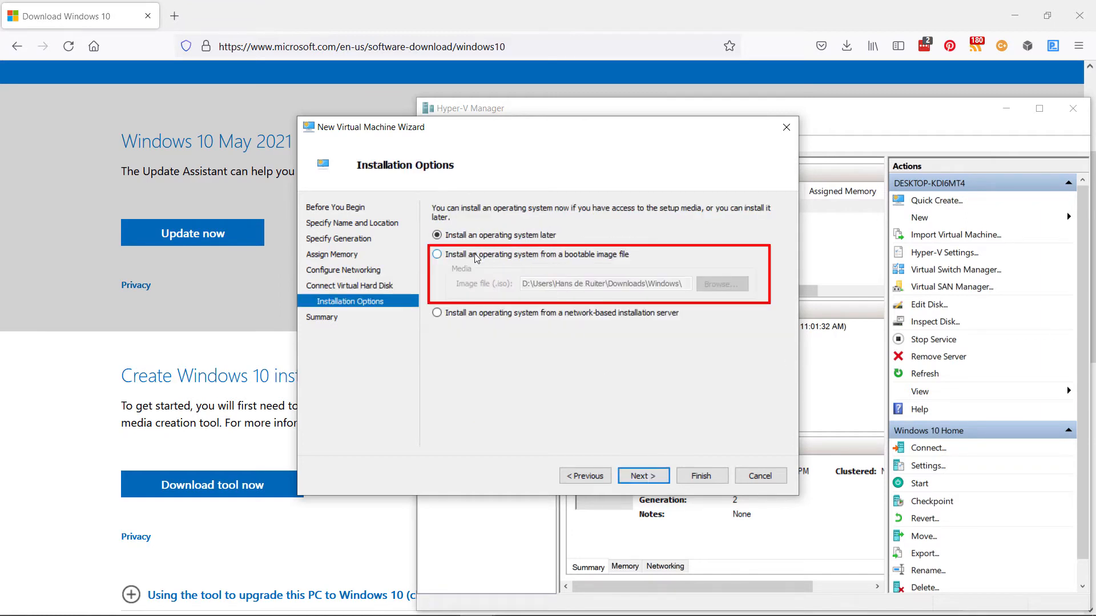
# Step: Set Windows10.iso from Downloads as the bootable image file for the OS install
pyautogui.click(437, 255)
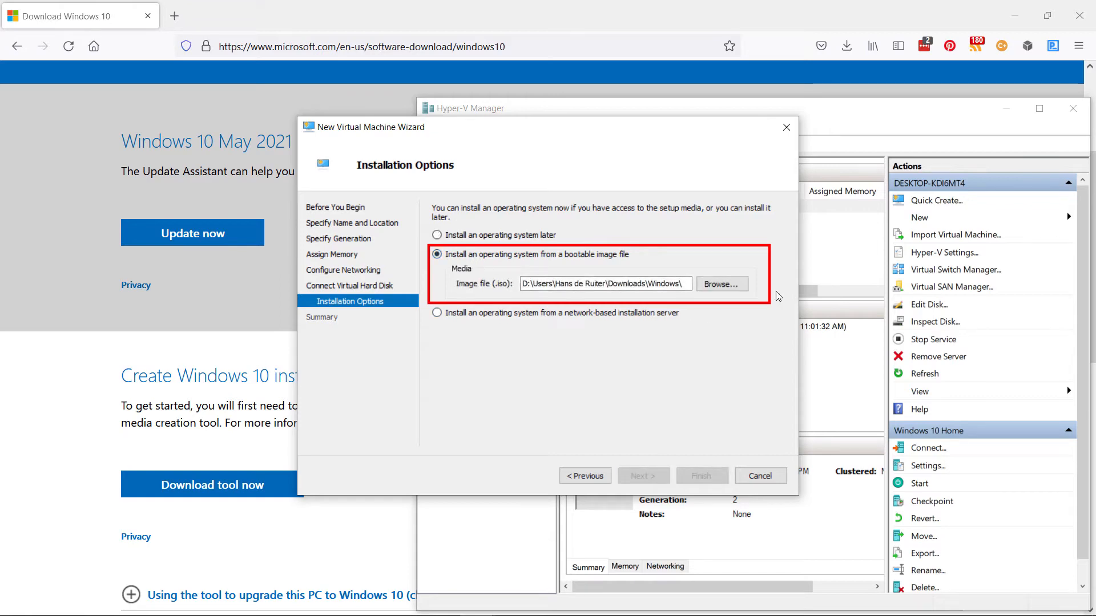
pyautogui.click(721, 284)
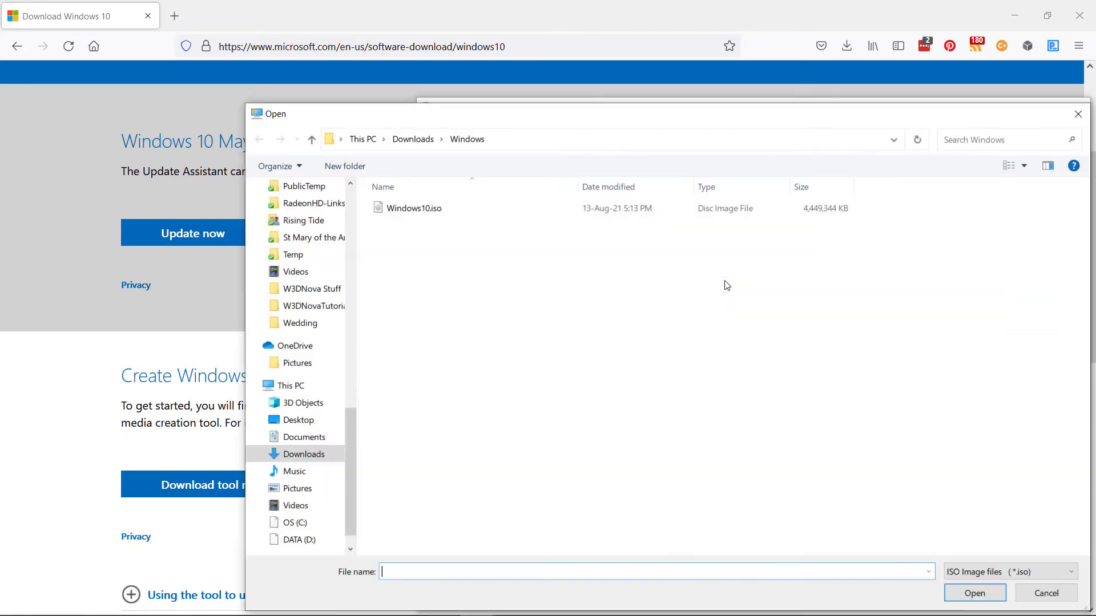
pyautogui.click(415, 208)
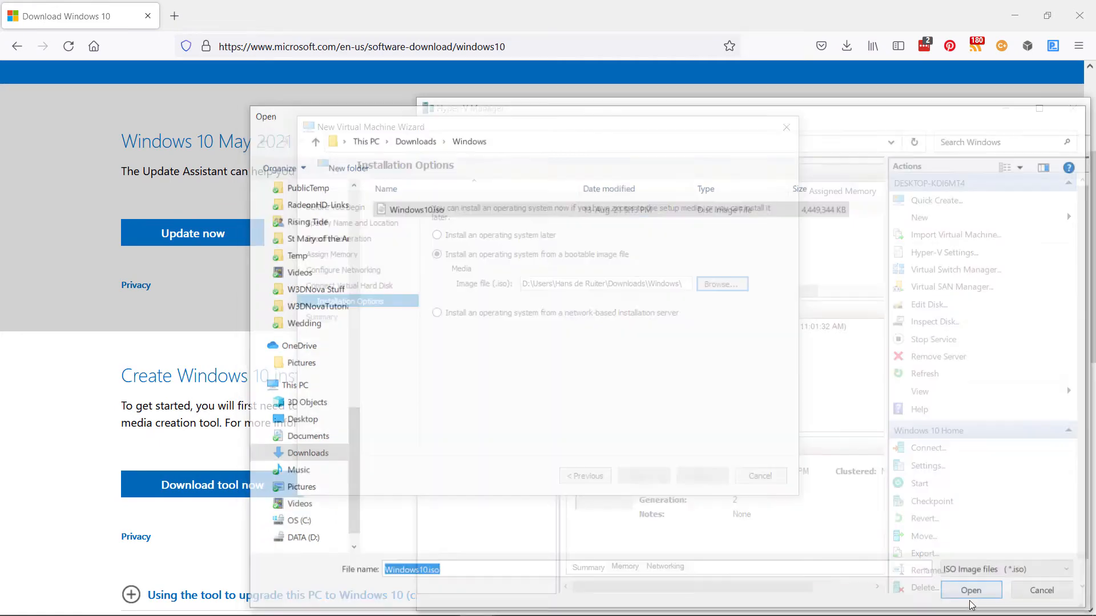
pyautogui.click(970, 590)
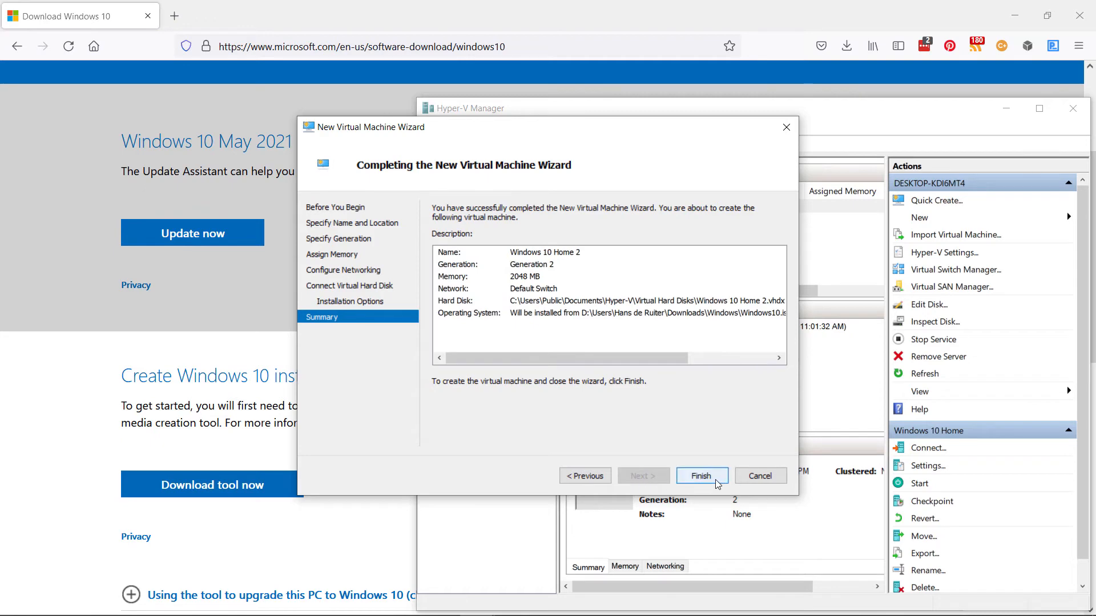
# Step: Finish the wizard so 'Windows 10 Home 2' is created and listed, powered off
pyautogui.click(701, 475)
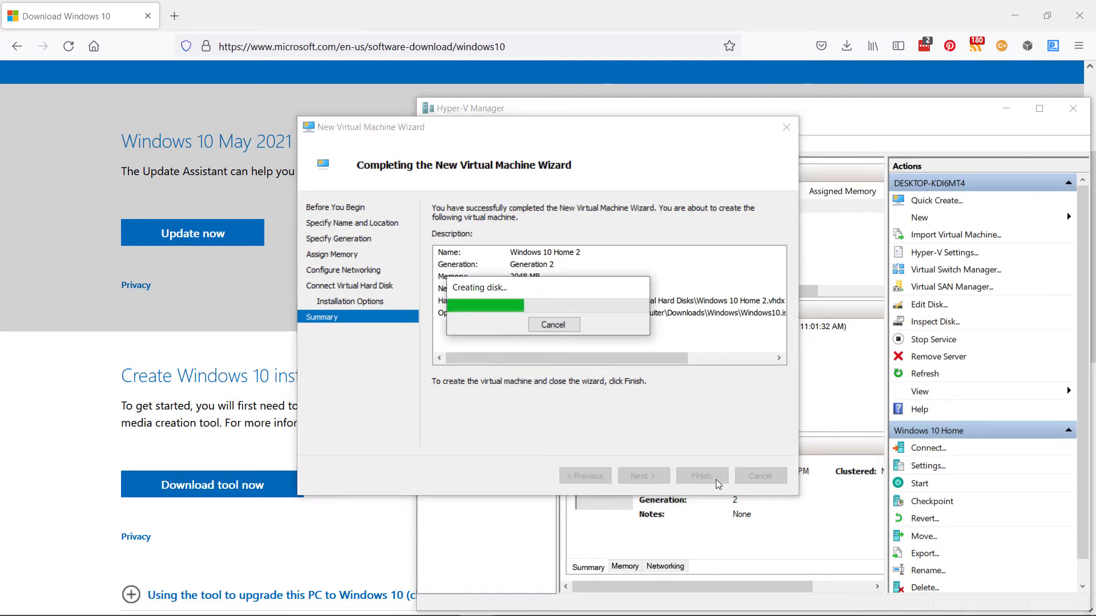
pyautogui.click(700, 475)
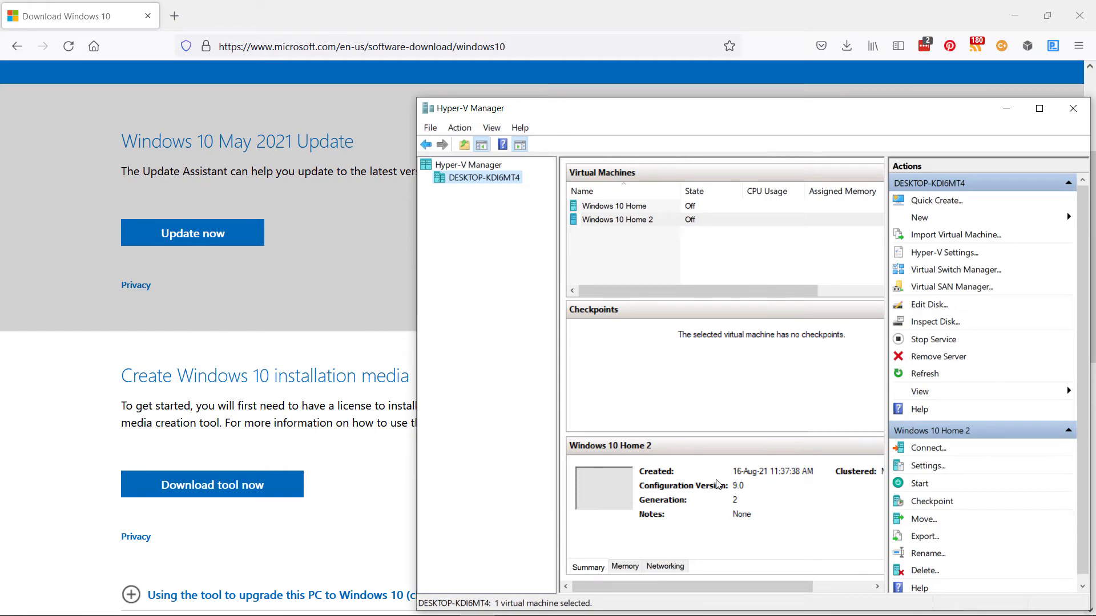
pyautogui.moveTo(671, 299)
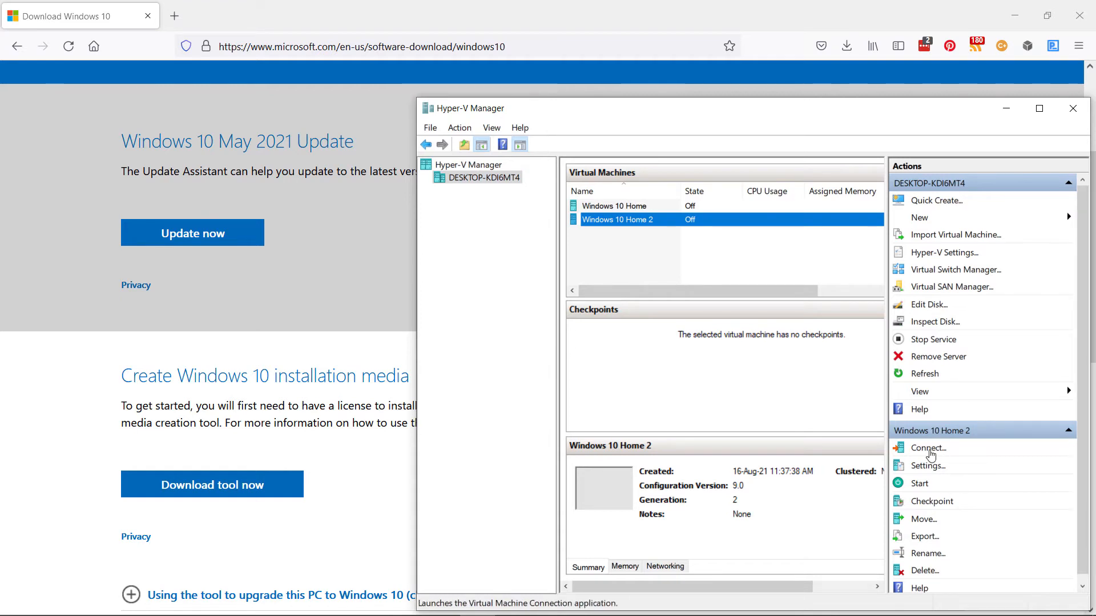
# Step: Connect to Windows 10 Home 2 and start it, reaching the boot-from-DVD prompt
pyautogui.click(928, 447)
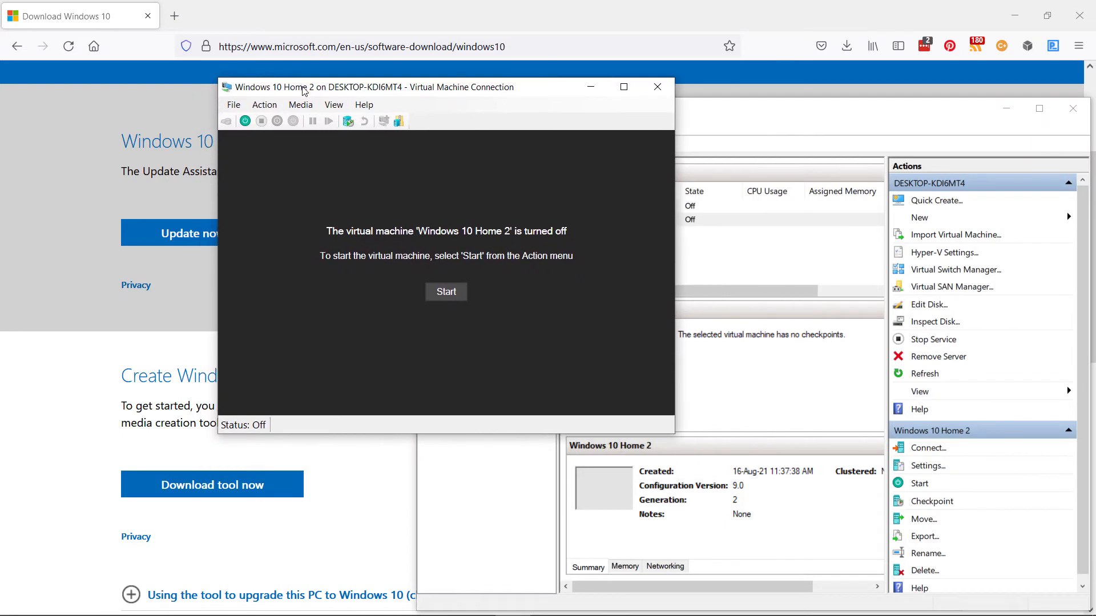
pyautogui.click(446, 291)
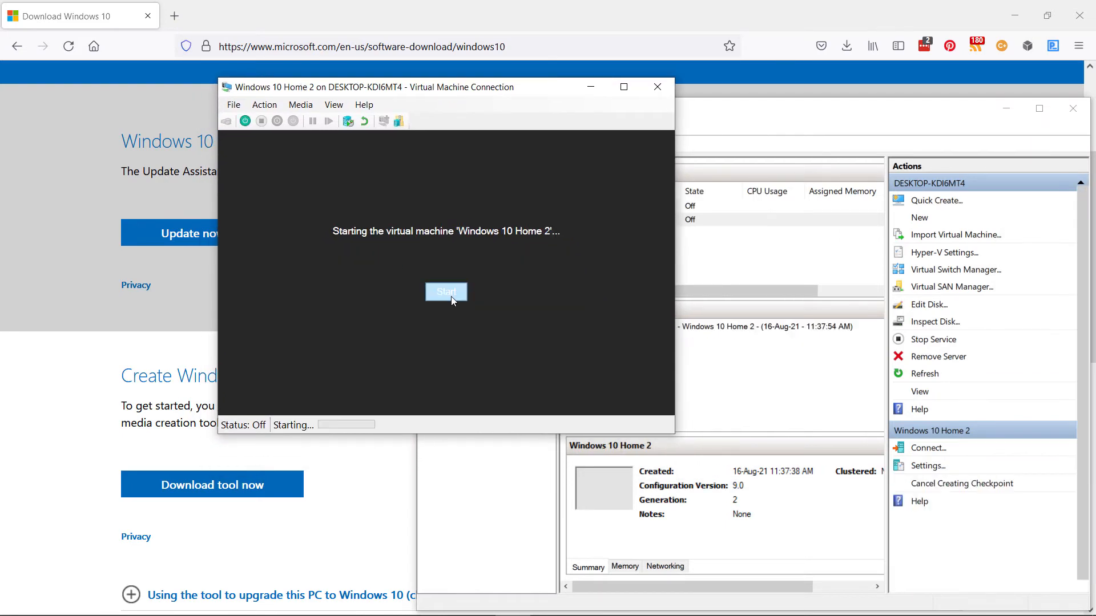
pyautogui.click(446, 291)
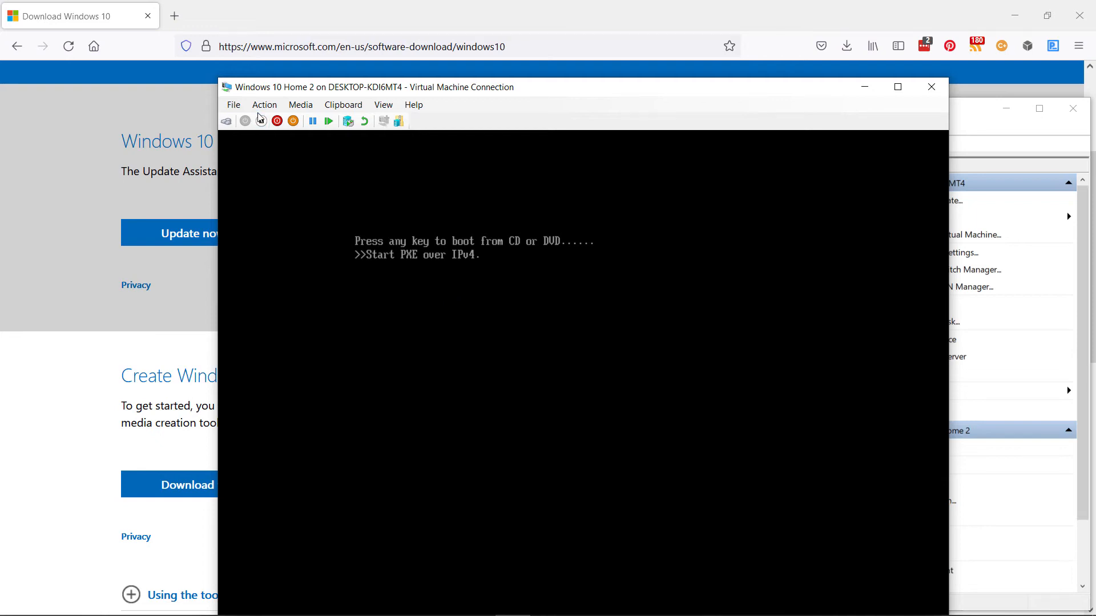
# Step: Reset Windows 10 Home 2 so it boots from the ISO into Windows Setup
pyautogui.click(263, 104)
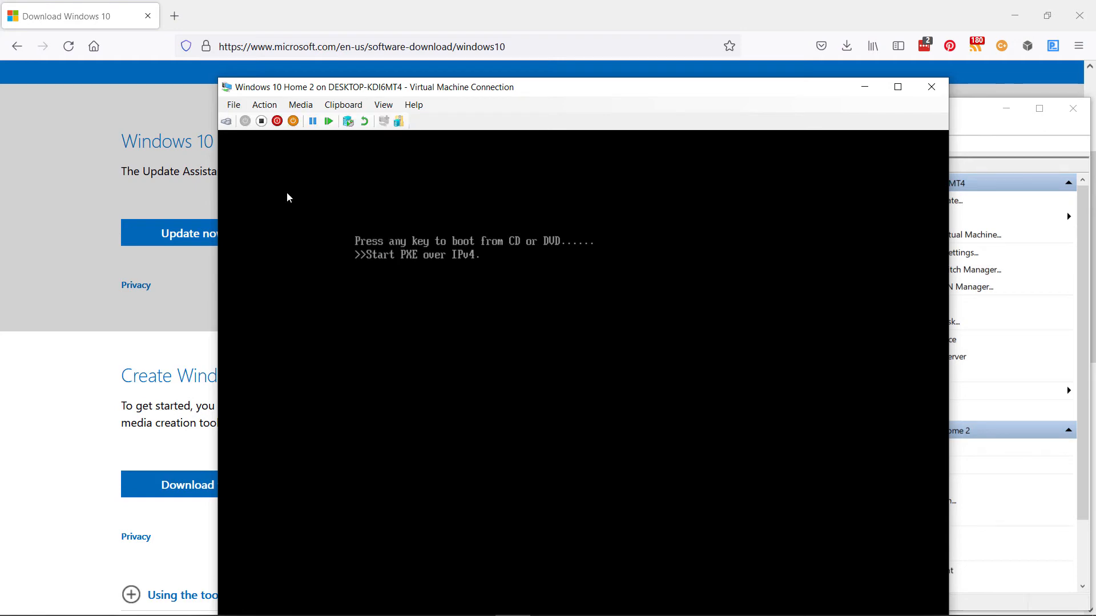
pyautogui.click(276, 121)
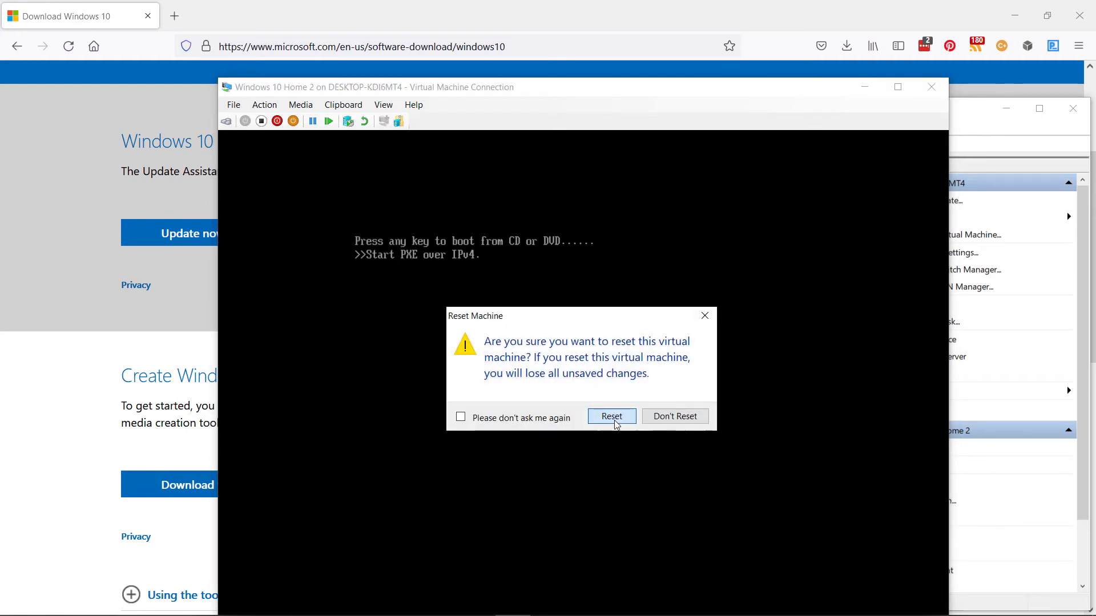
pyautogui.click(609, 417)
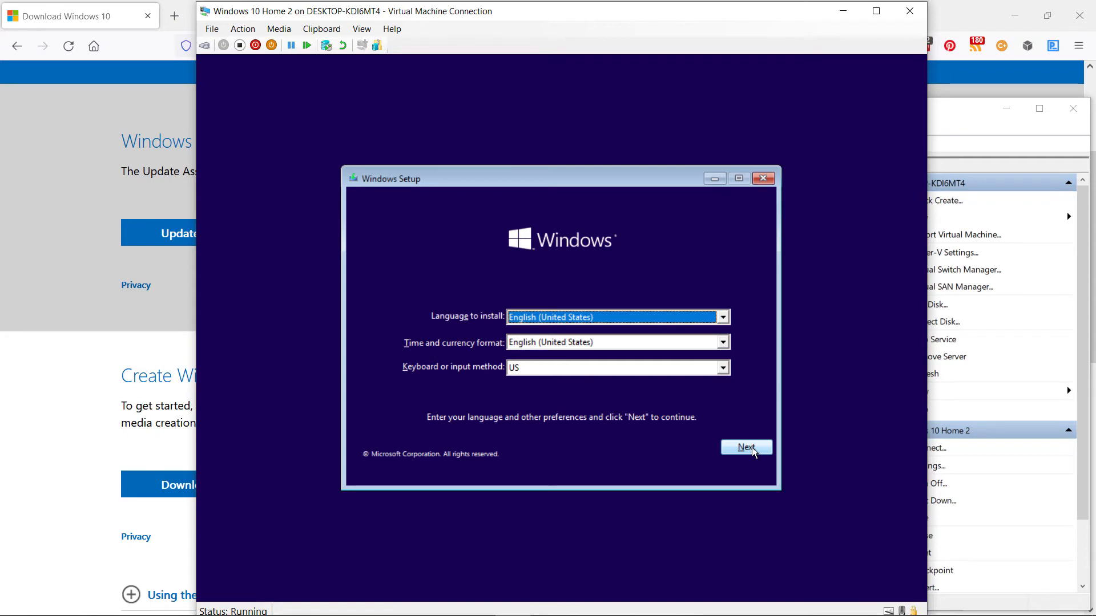
# Step: Accept English (United States) with US keyboard and choose Install now
pyautogui.click(745, 448)
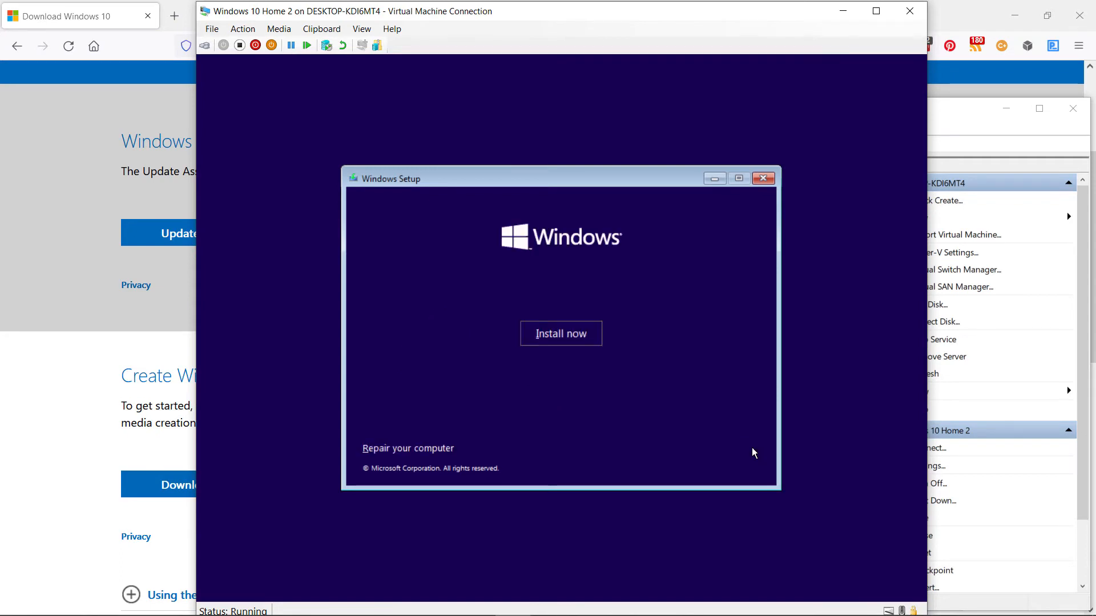
pyautogui.click(560, 333)
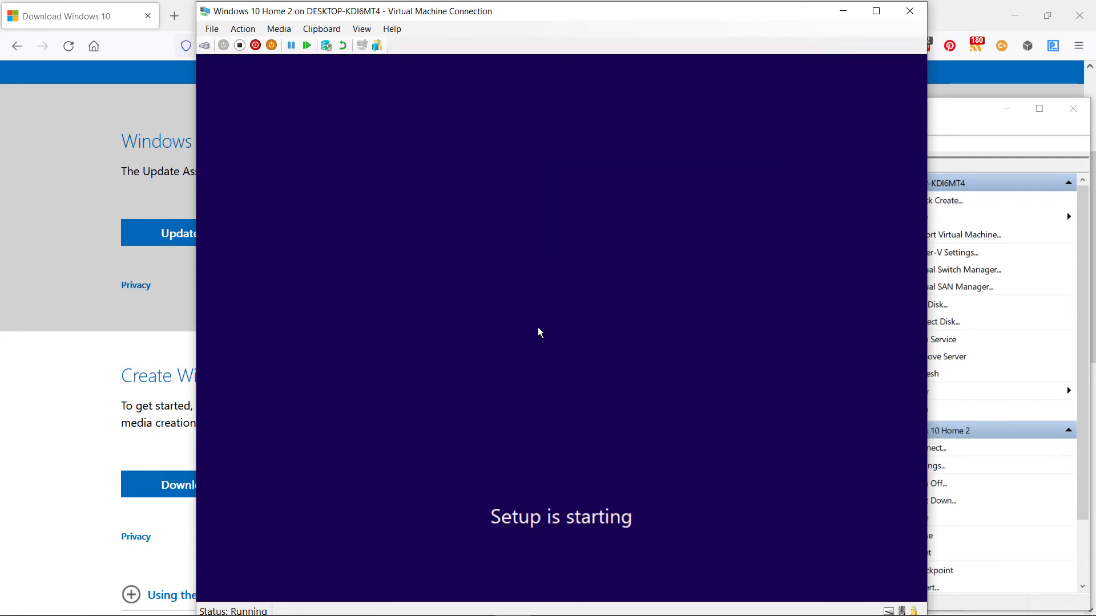